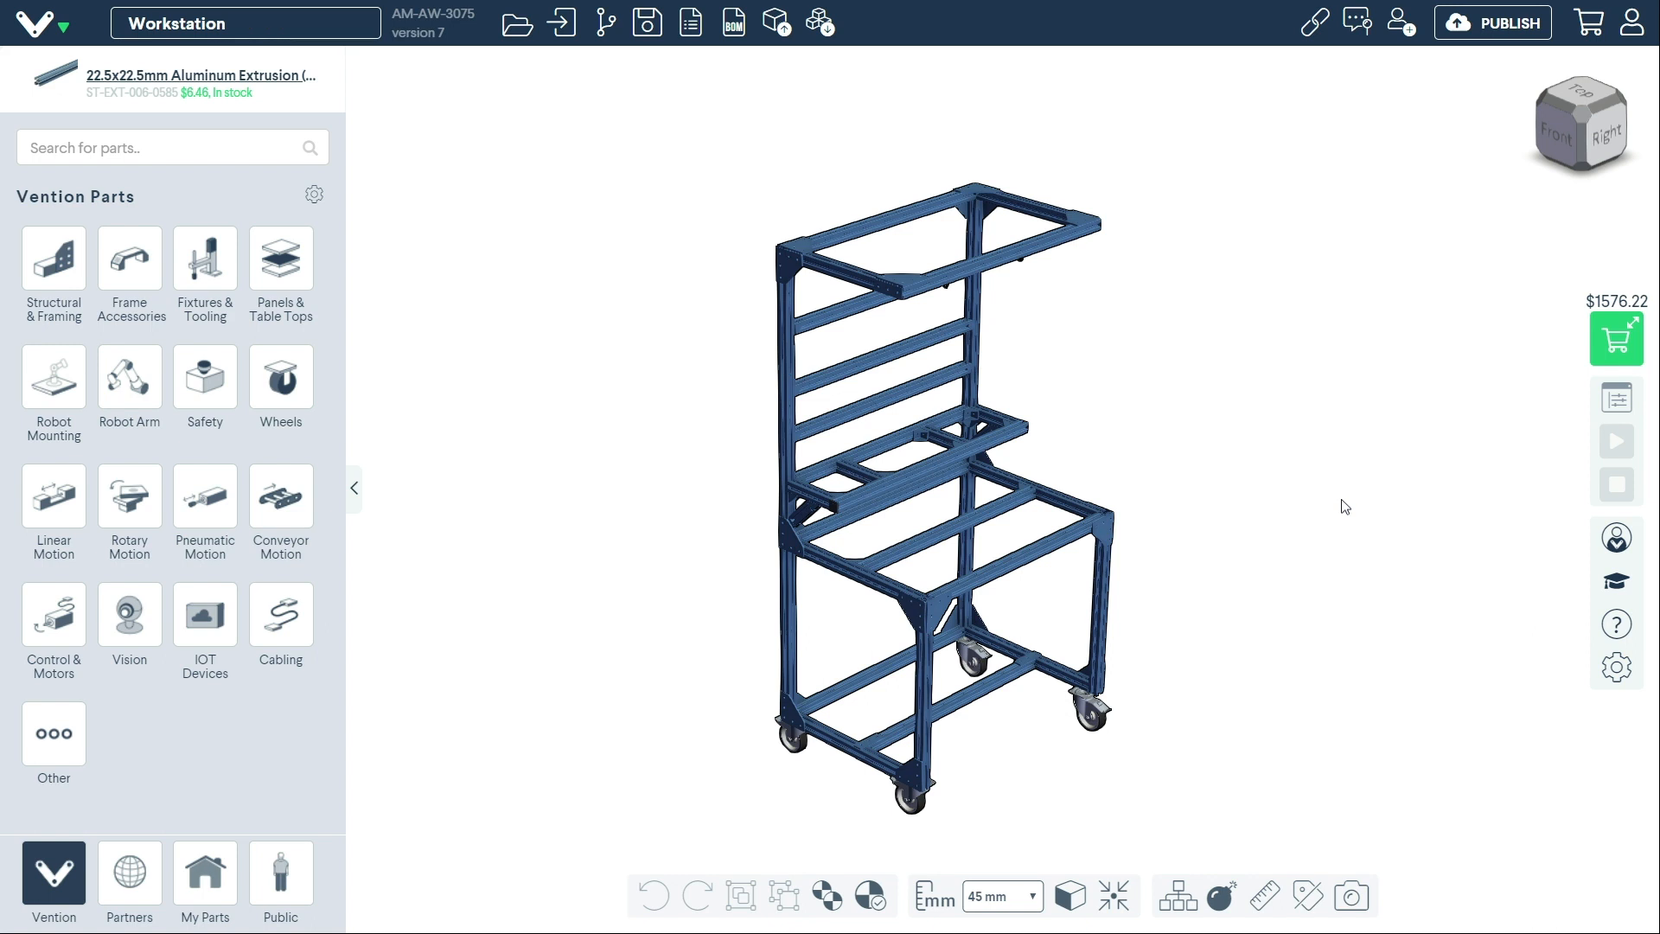
pyautogui.moveTo(924, 470)
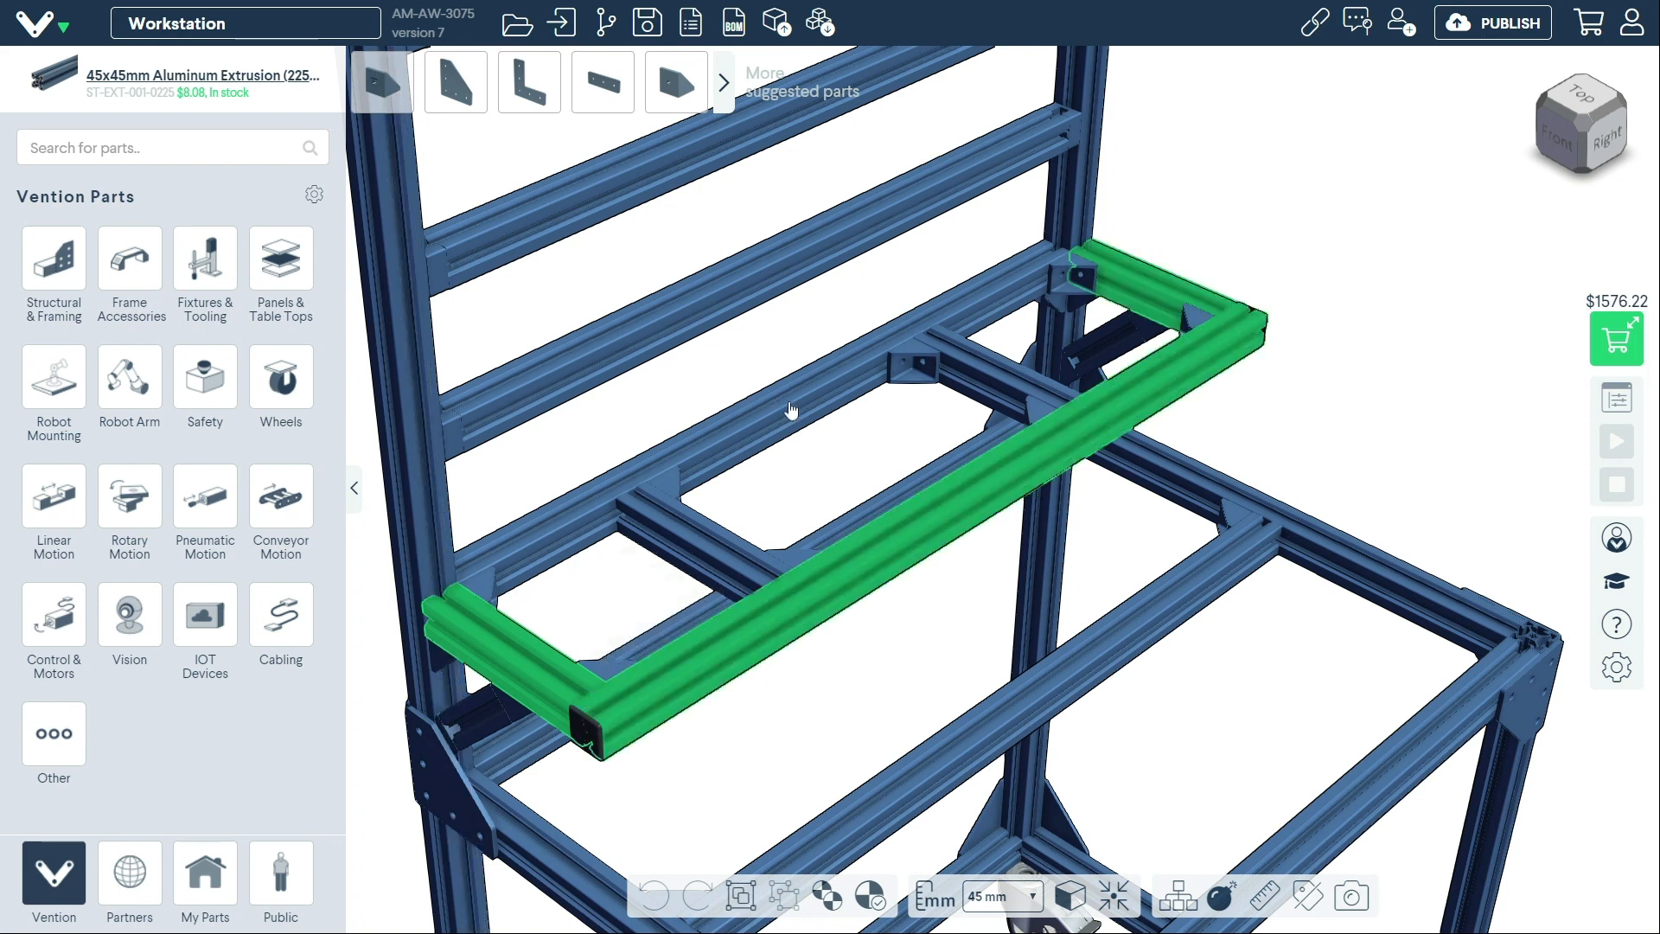
# Step: Create custom Poly-Eco HDPE panels (black, 3/8") on the shelf frame, then the tabletop frame
pyautogui.rightClick(791, 409)
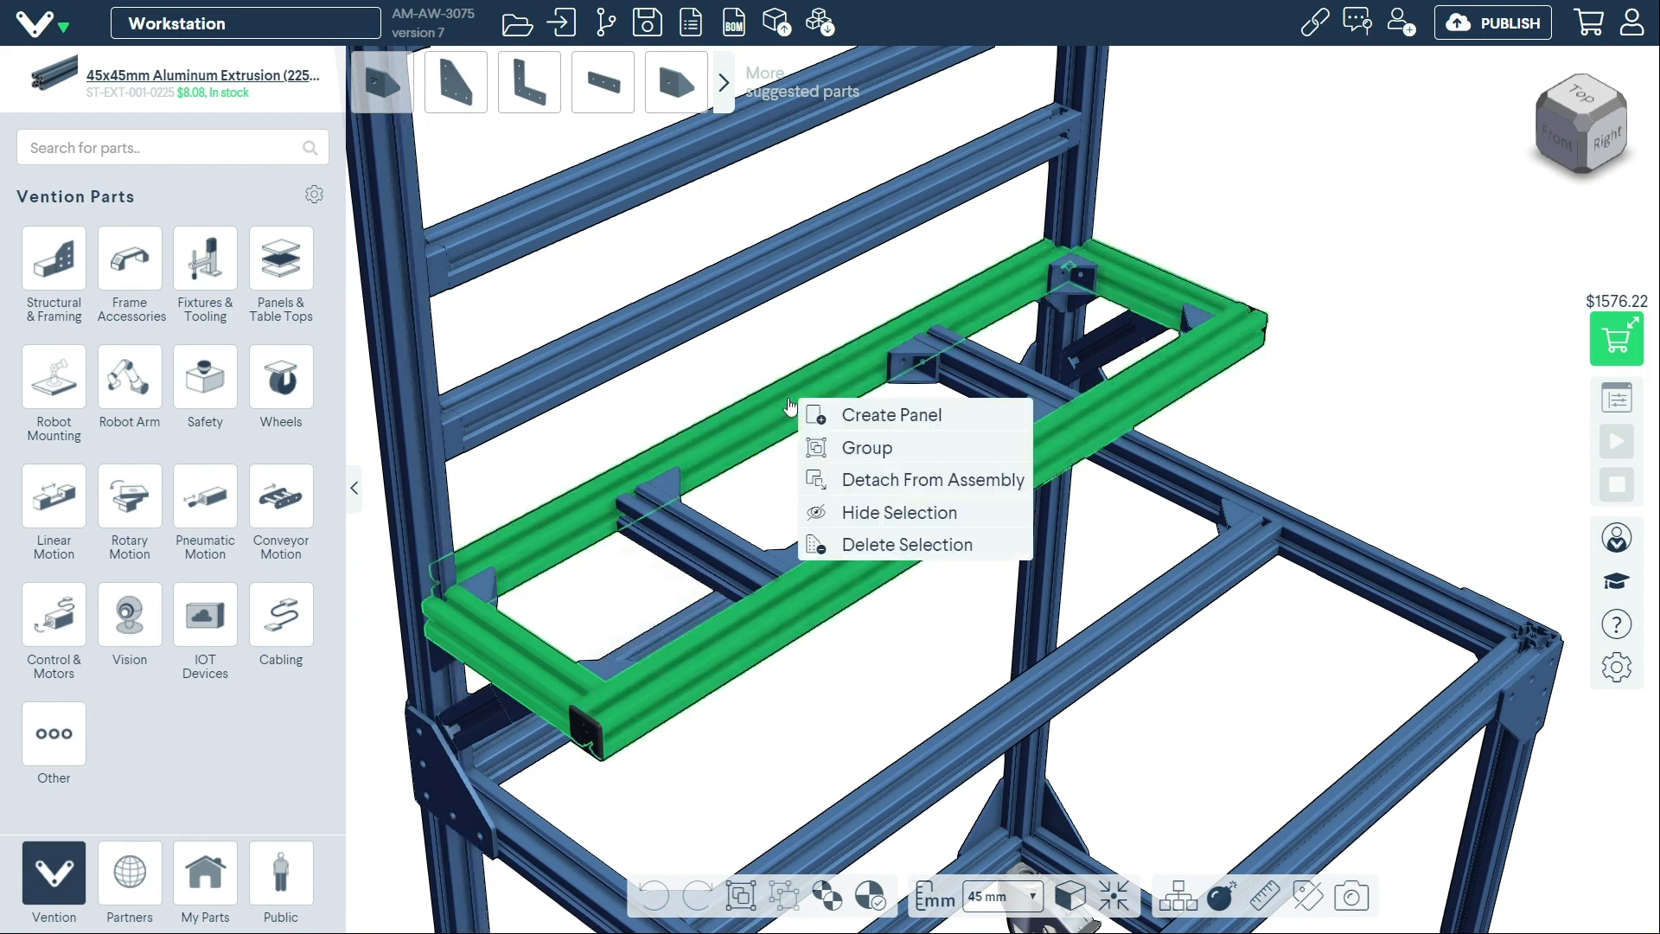
pyautogui.click(890, 414)
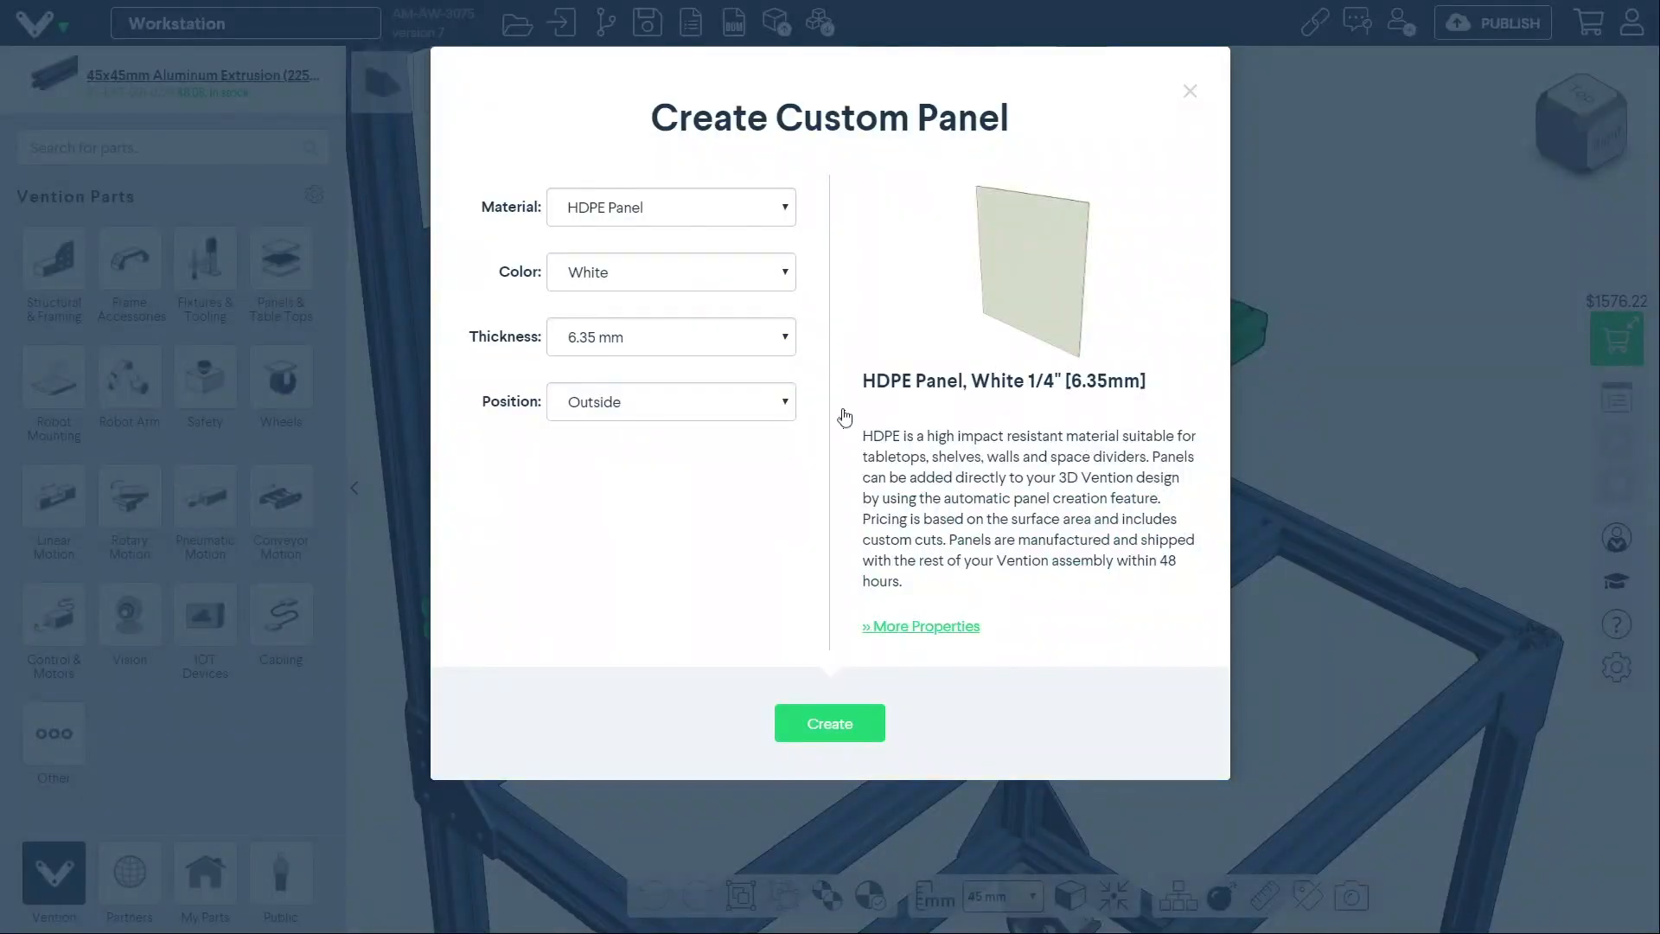
pyautogui.moveTo(807, 273)
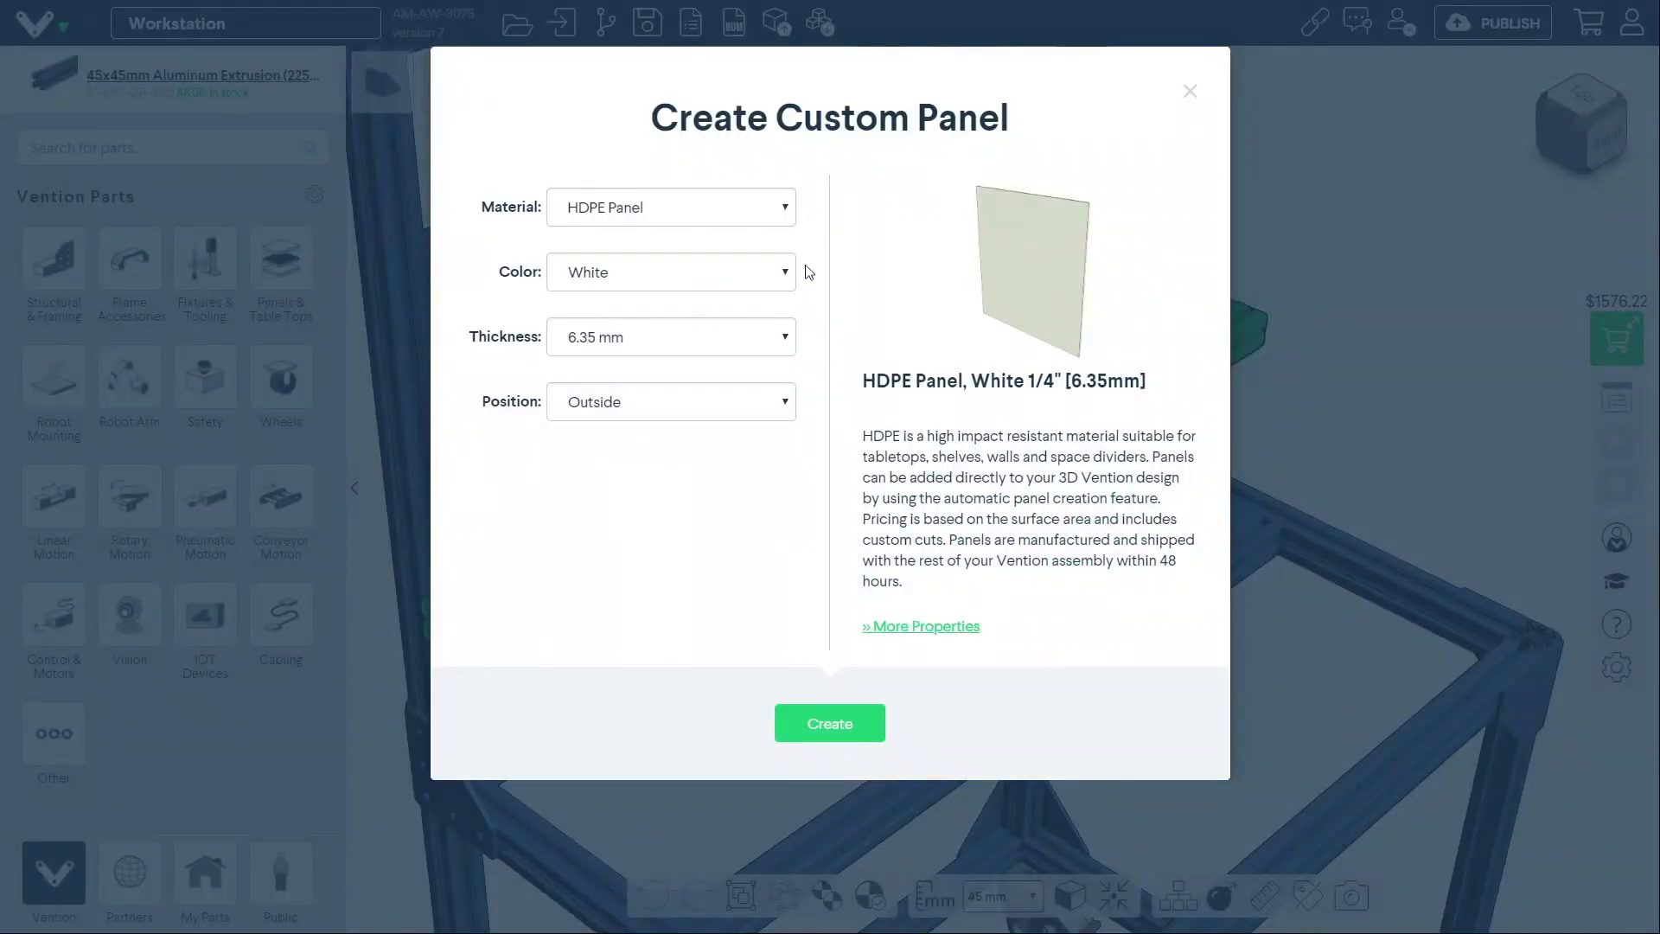
pyautogui.moveTo(810, 352)
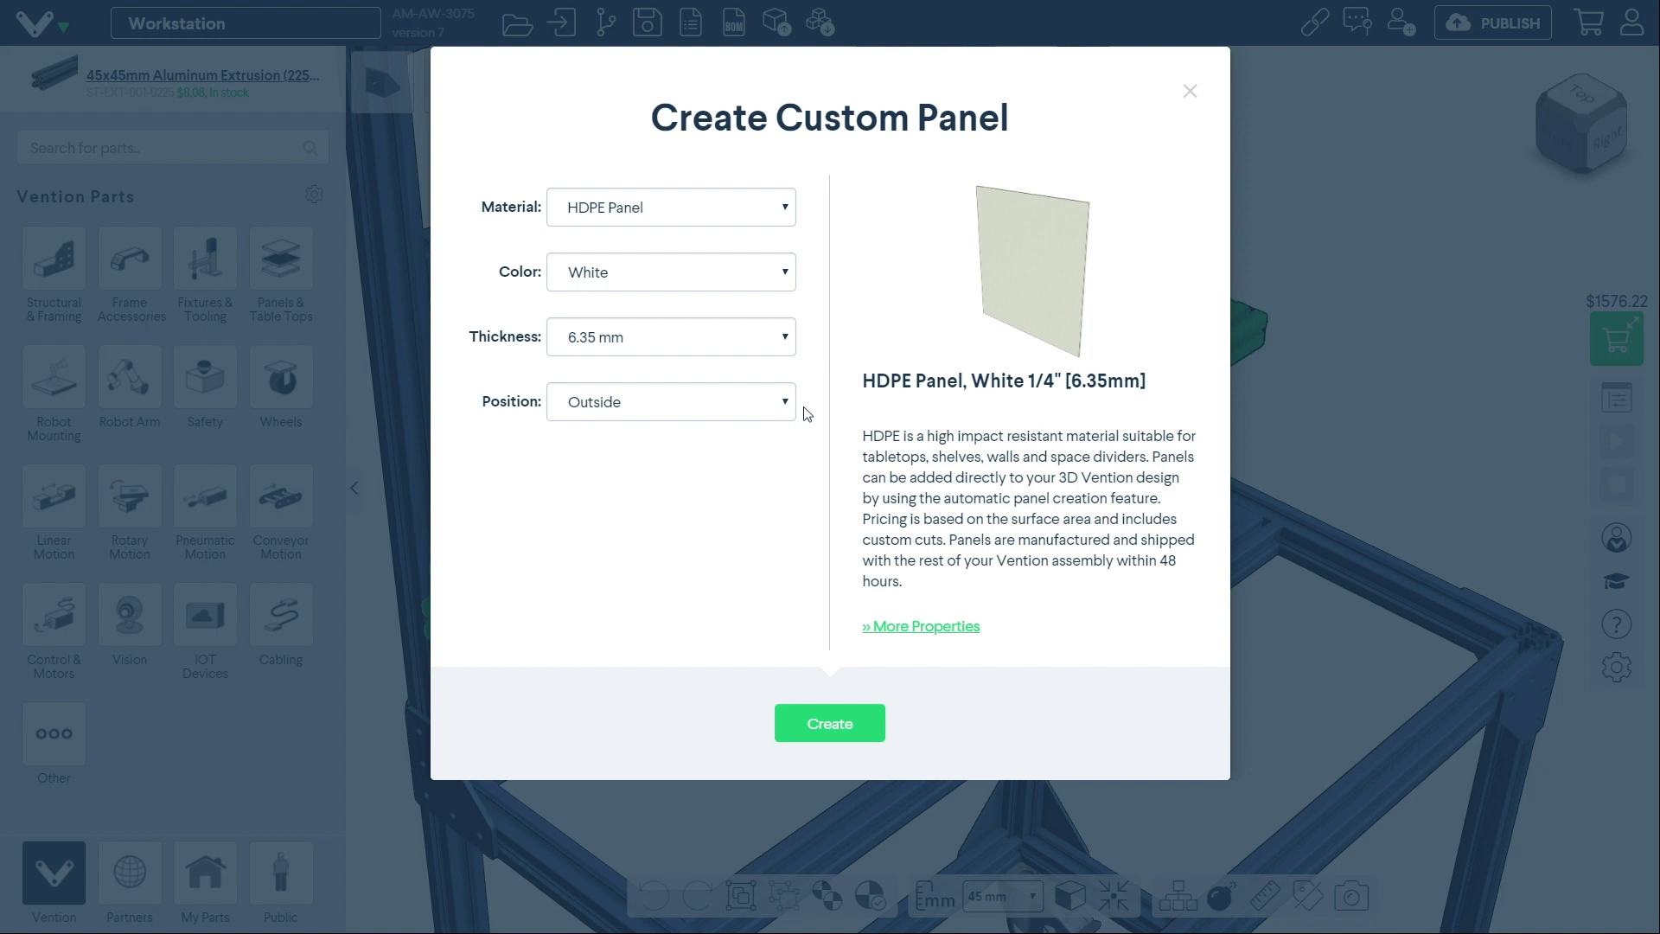
pyautogui.click(670, 207)
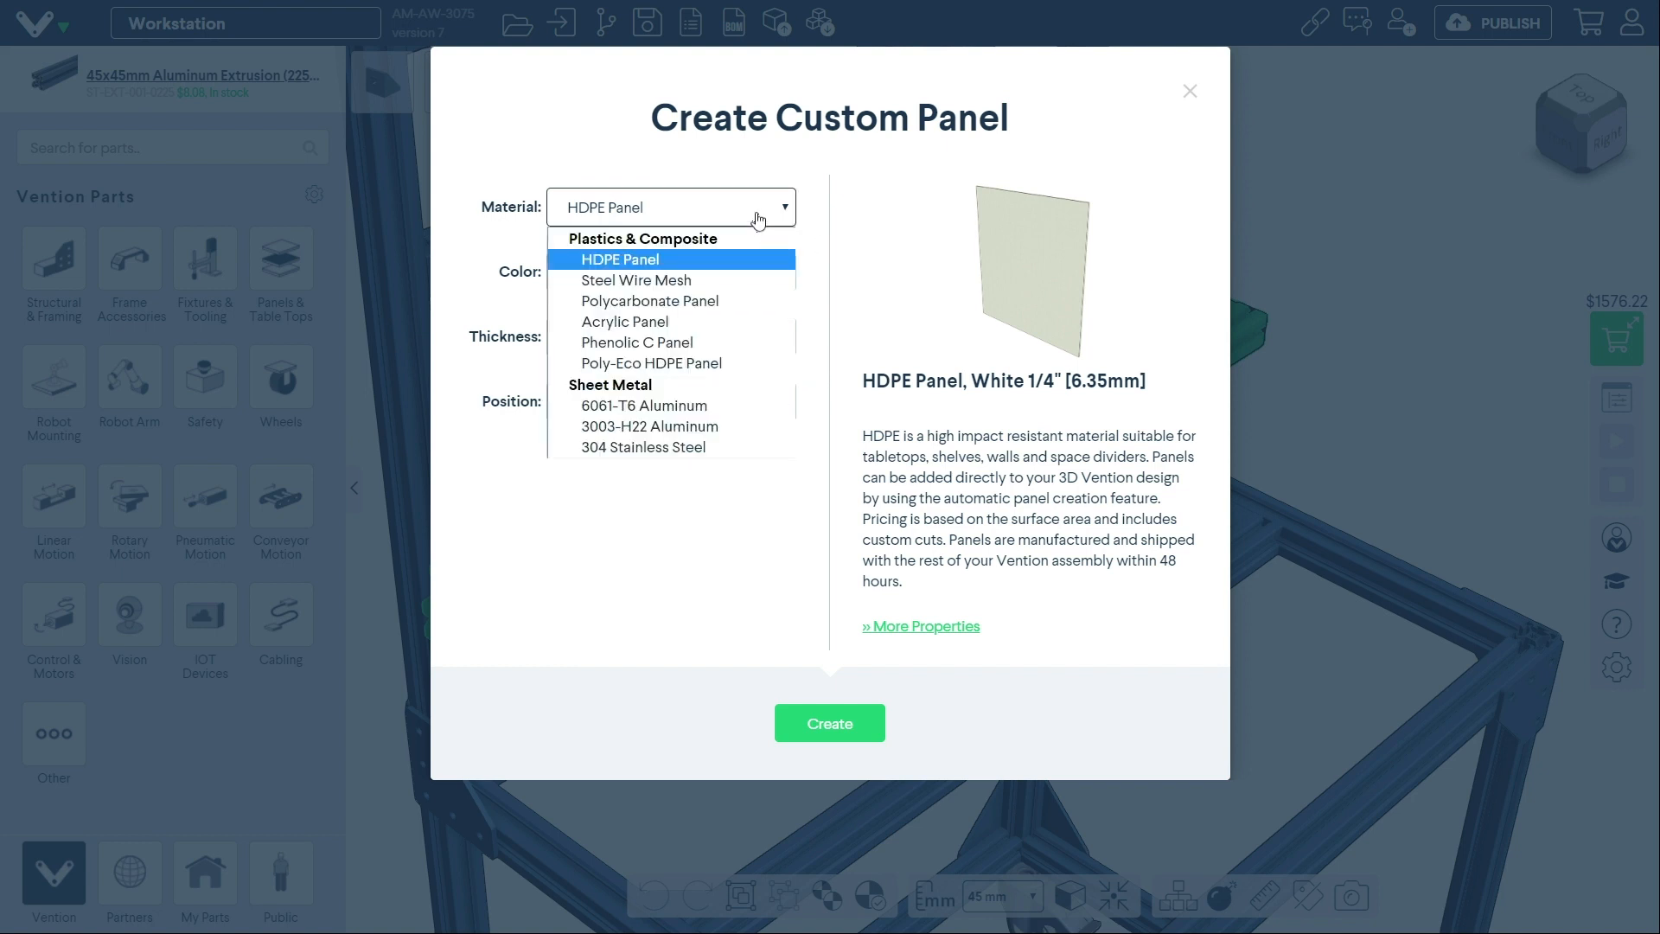
pyautogui.click(650, 363)
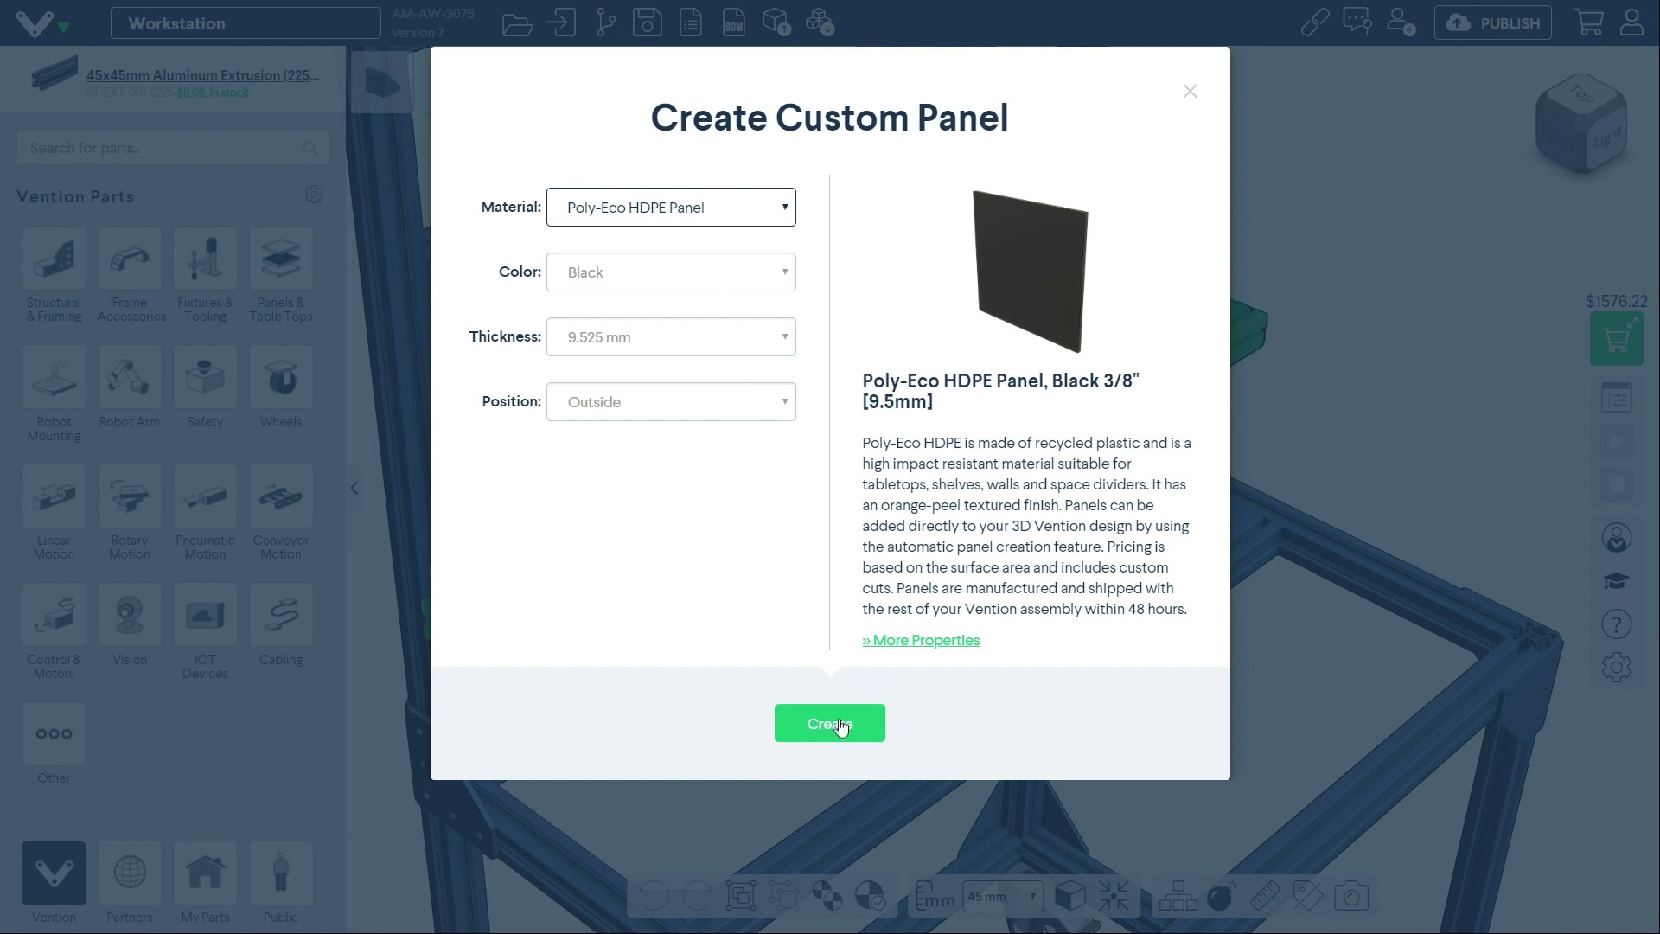
pyautogui.click(829, 722)
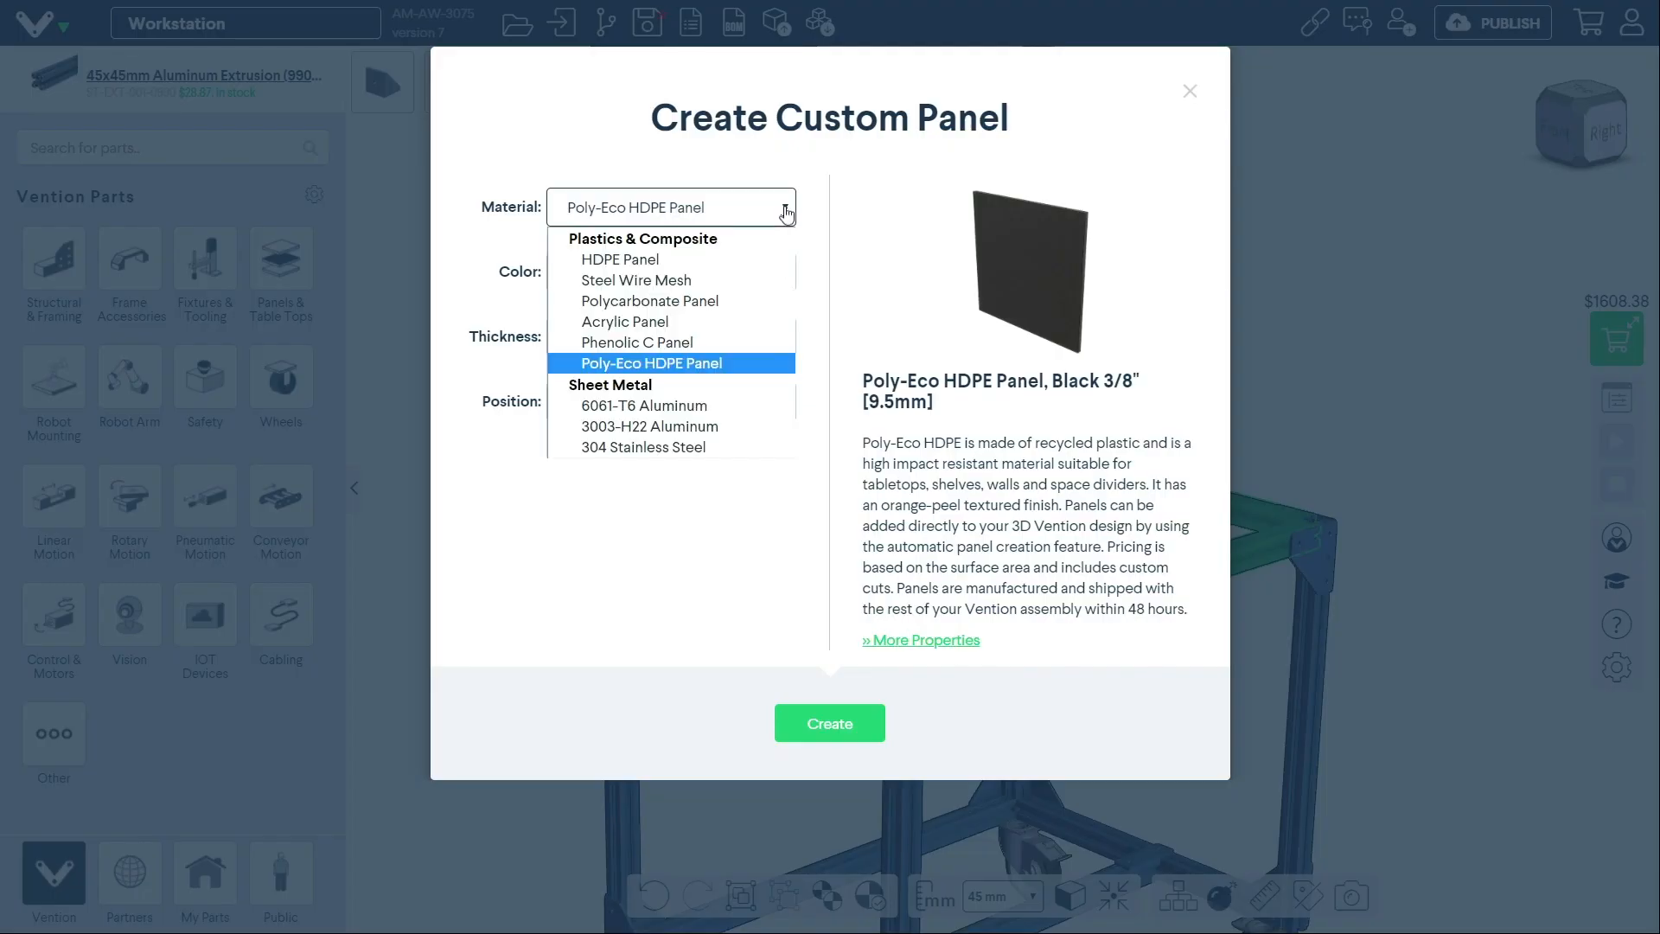
pyautogui.moveTo(762, 320)
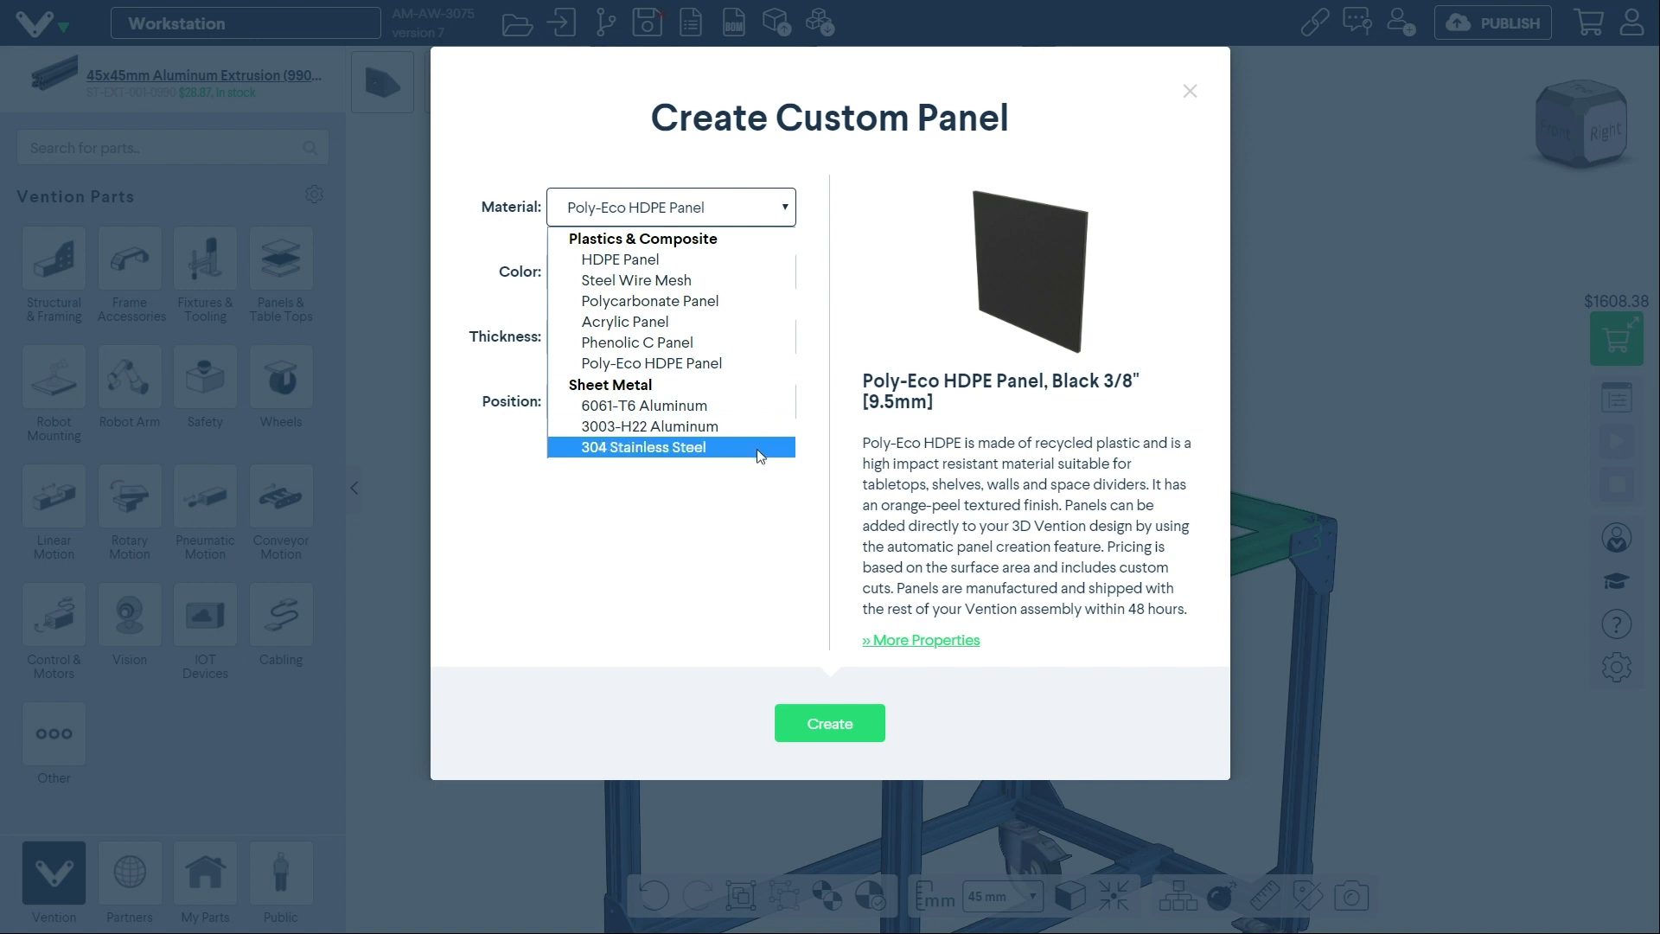
pyautogui.moveTo(670, 362)
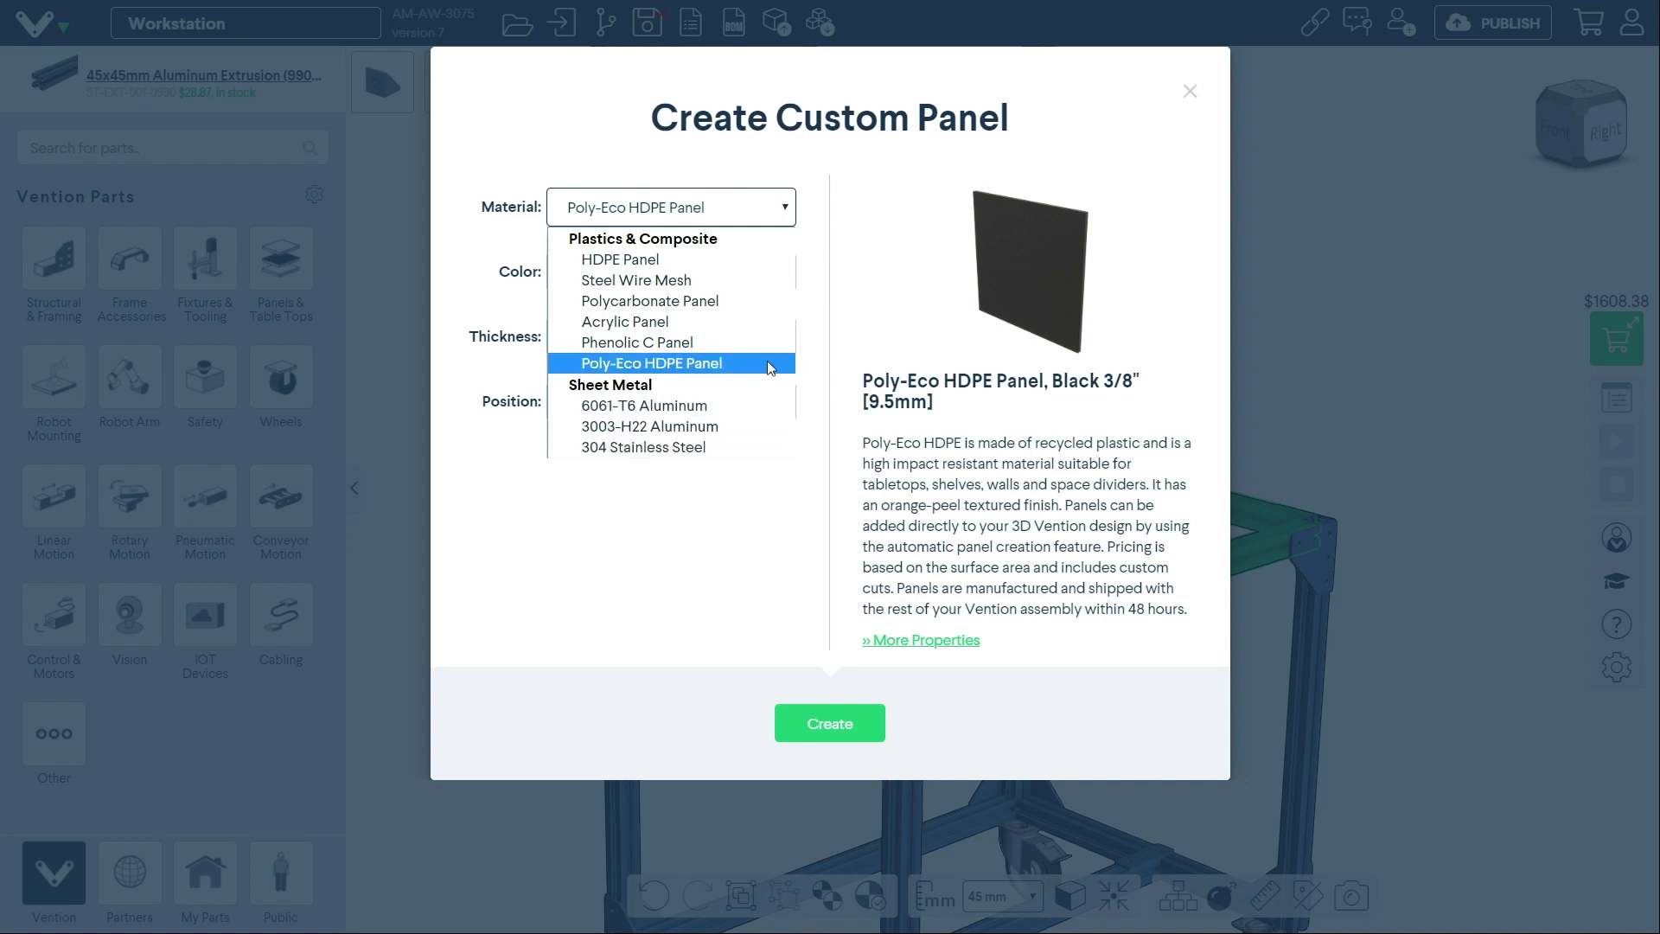
pyautogui.click(650, 363)
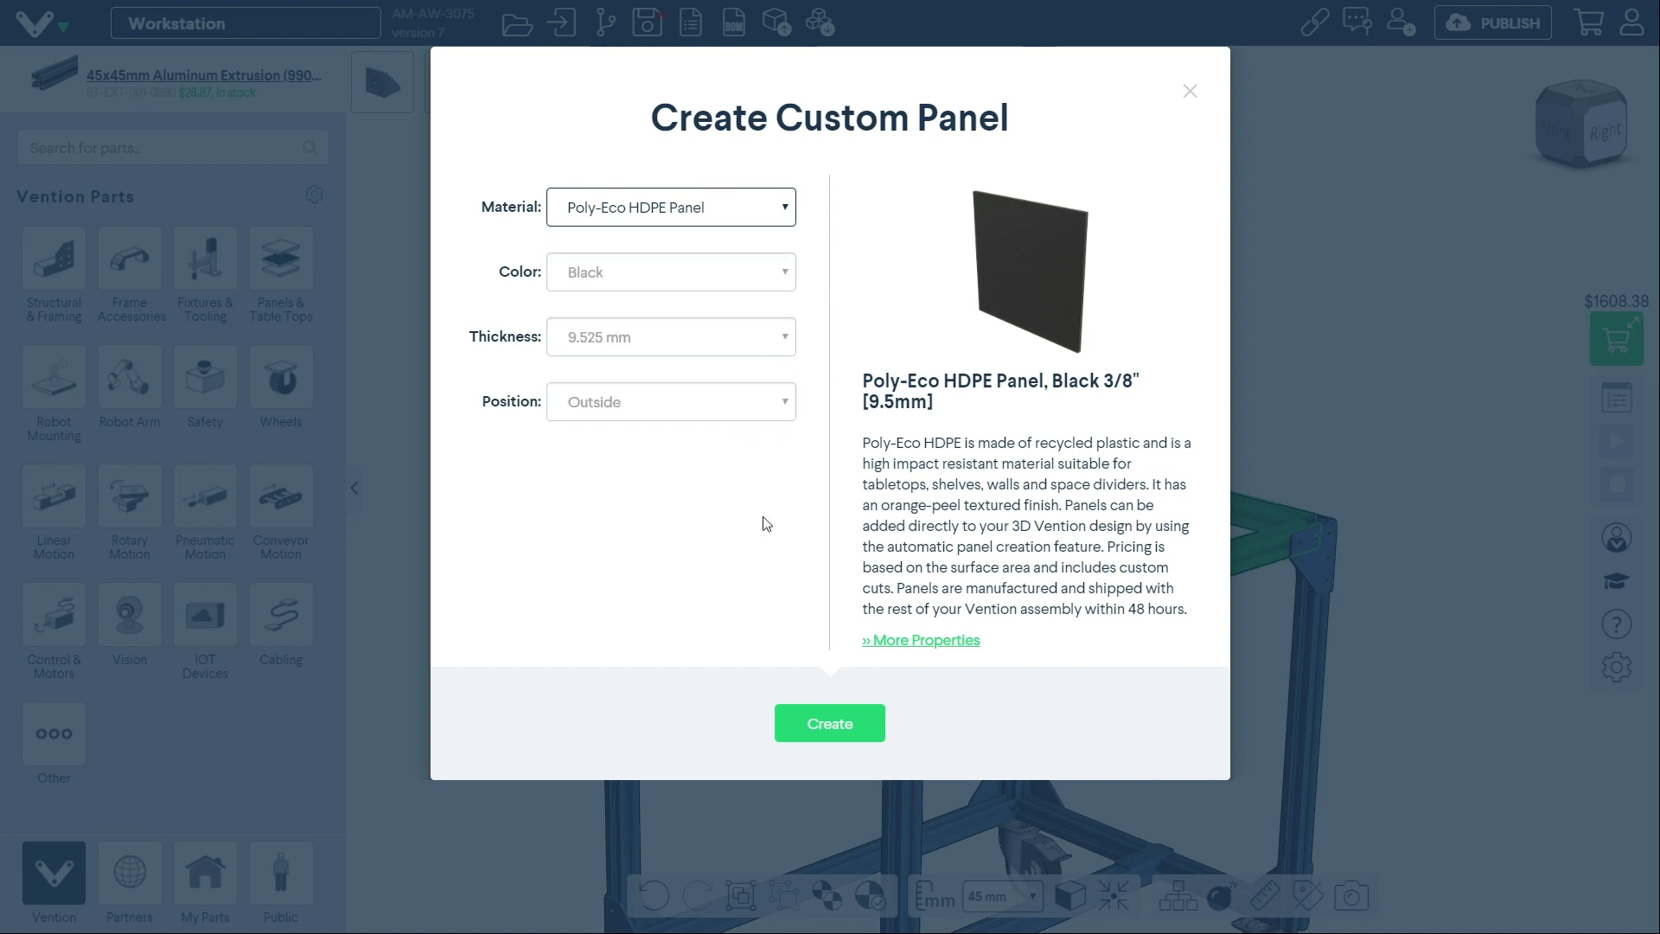
pyautogui.click(829, 723)
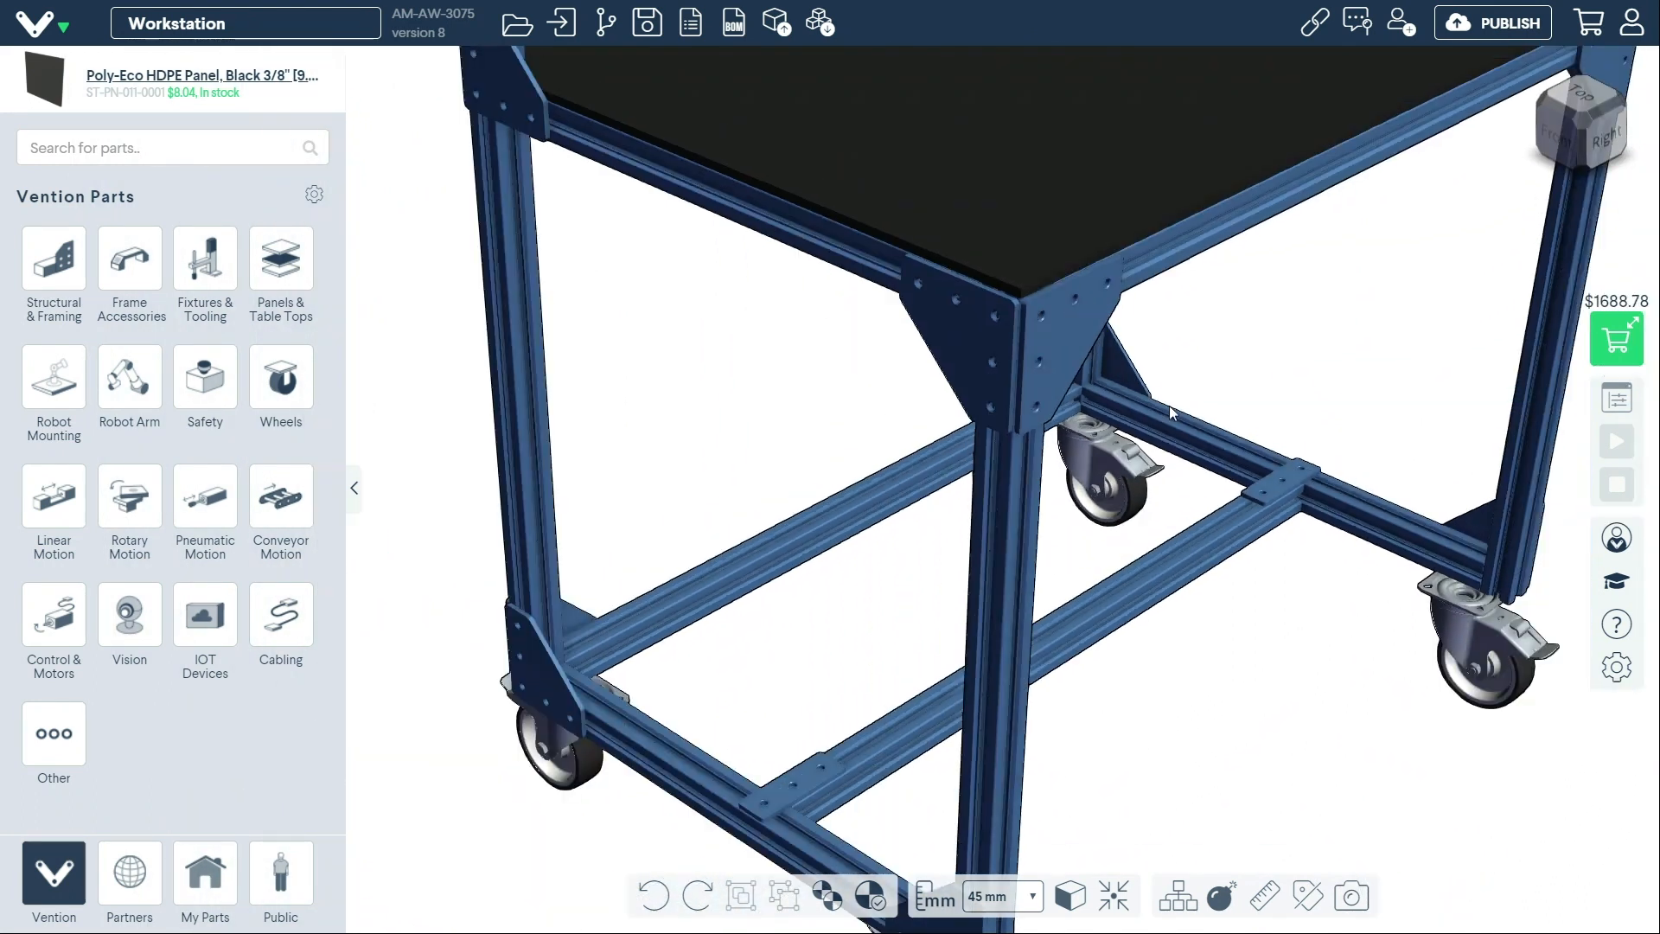
# Step: Select the bottom frame near the wheels, run the connection check, and dismiss the no-connections result
pyautogui.click(661, 722)
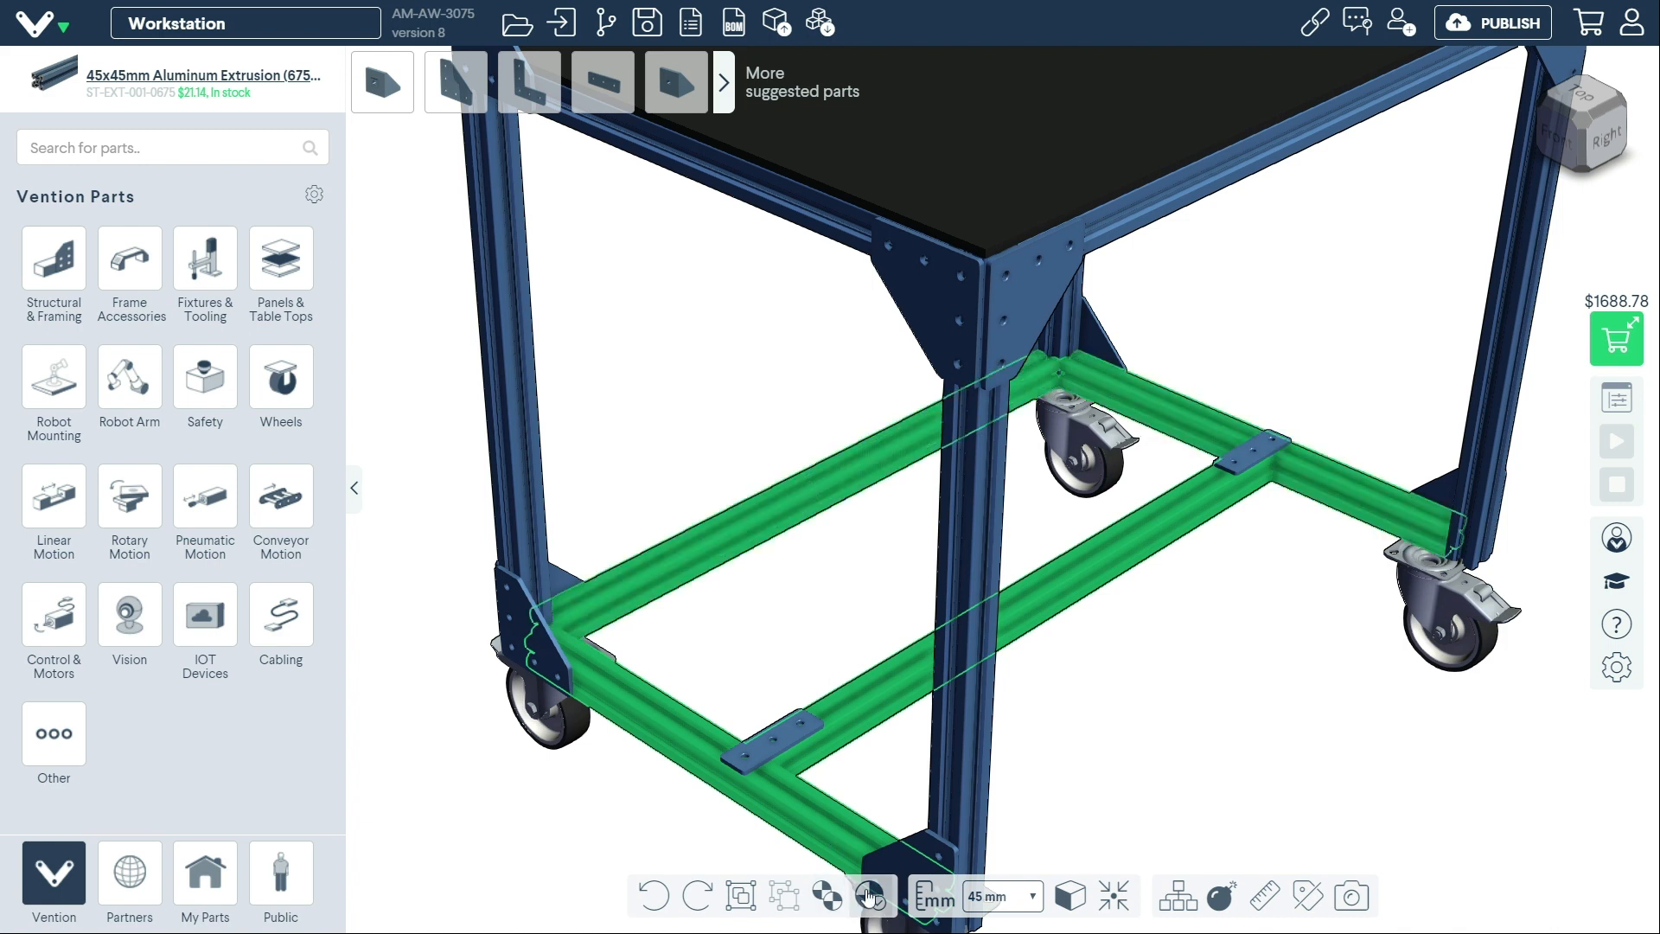
pyautogui.click(871, 895)
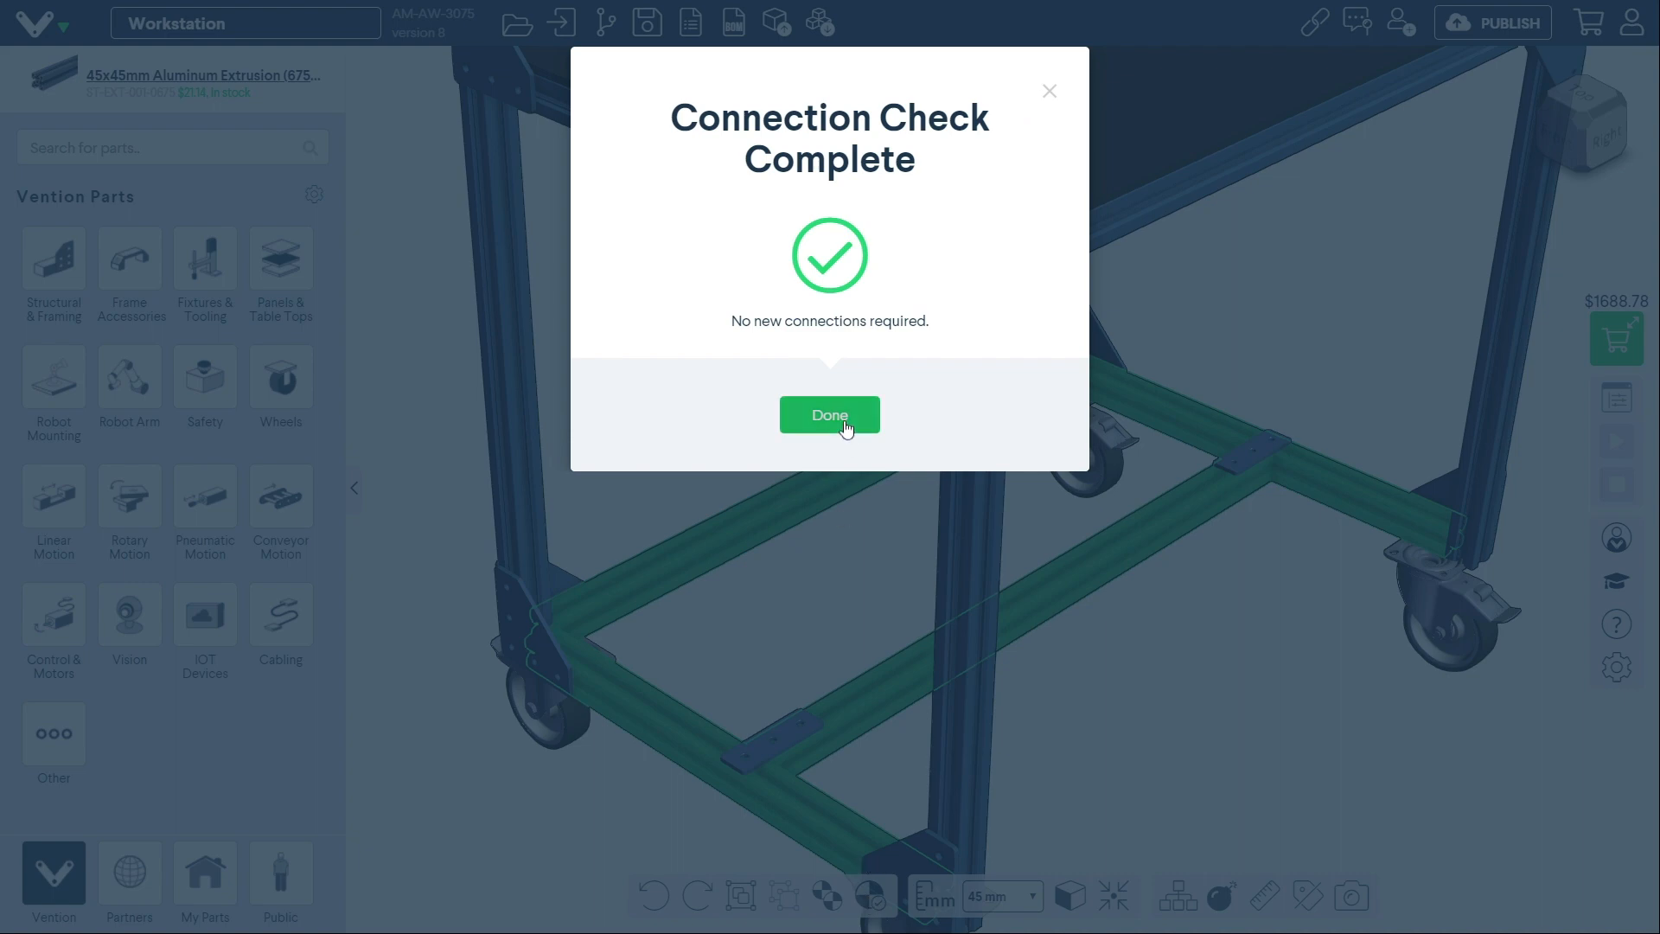
pyautogui.click(829, 414)
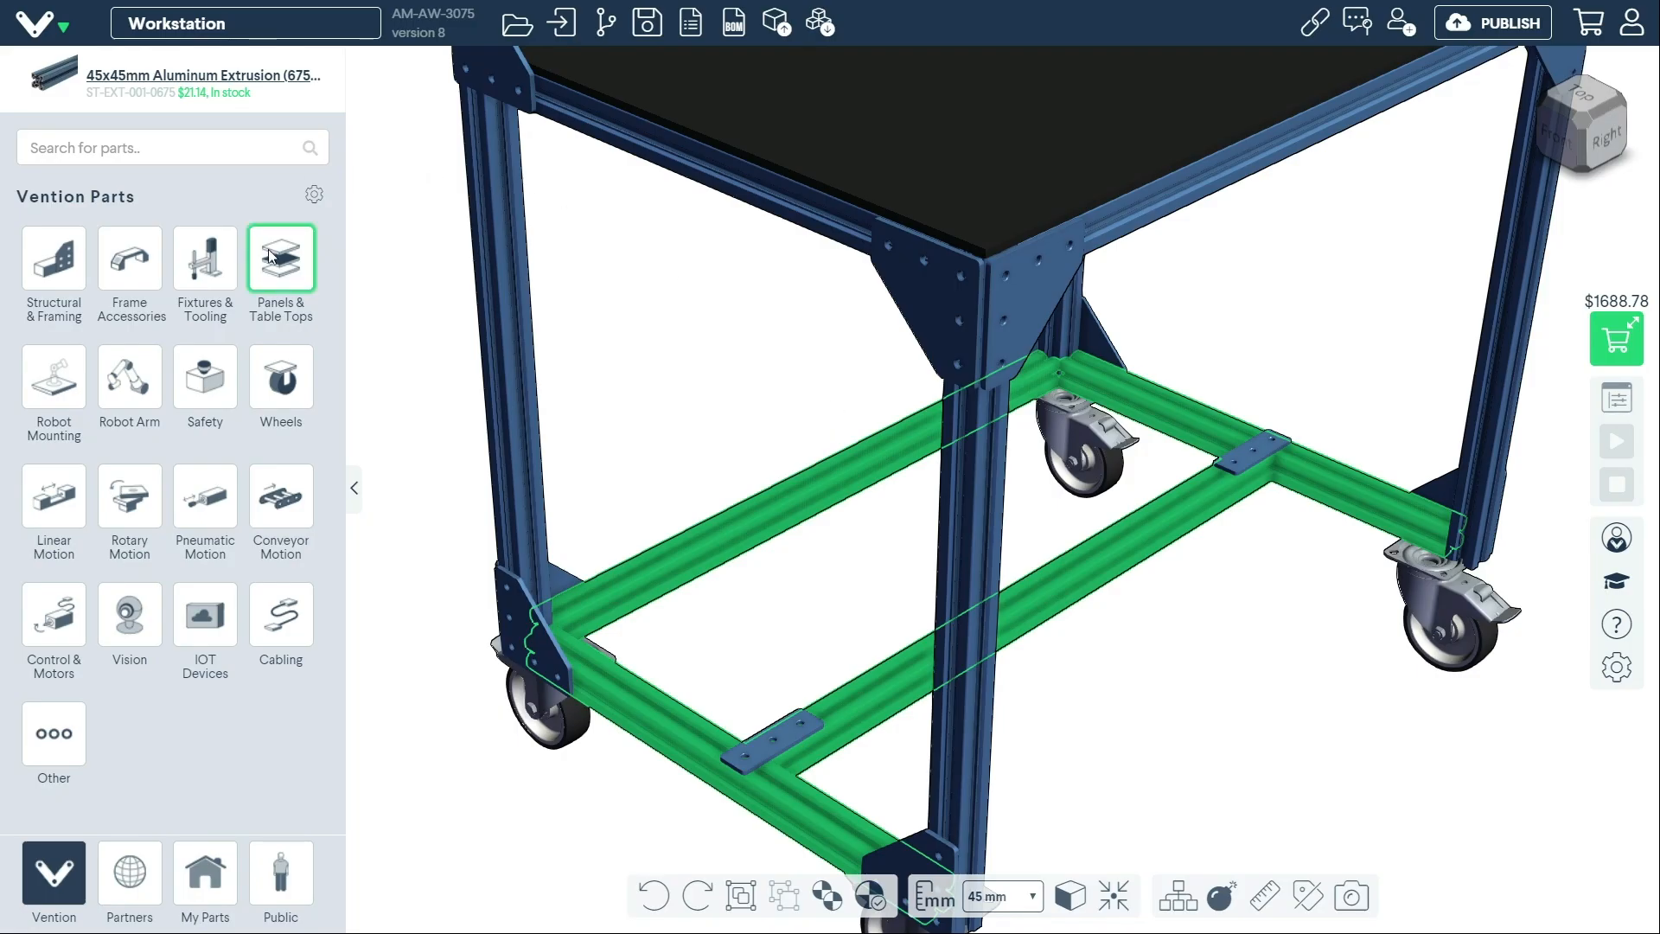
# Step: Create a black 1/4" acrylic panel positioned Inside the lower shelf frame
pyautogui.click(280, 265)
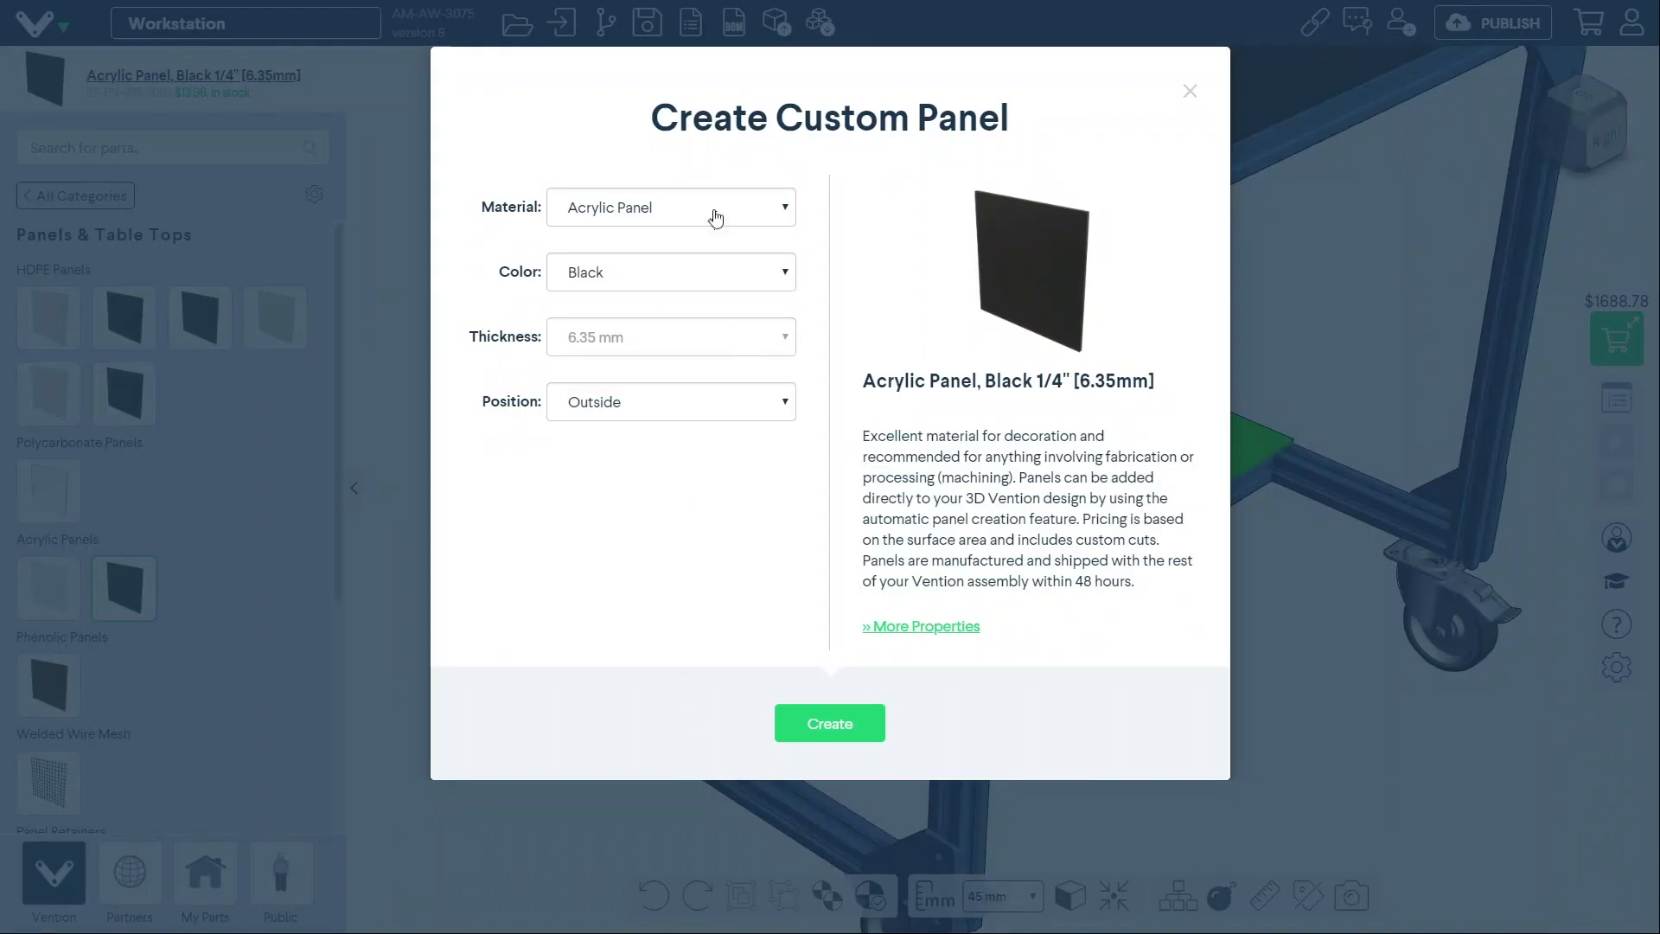
pyautogui.moveTo(711, 371)
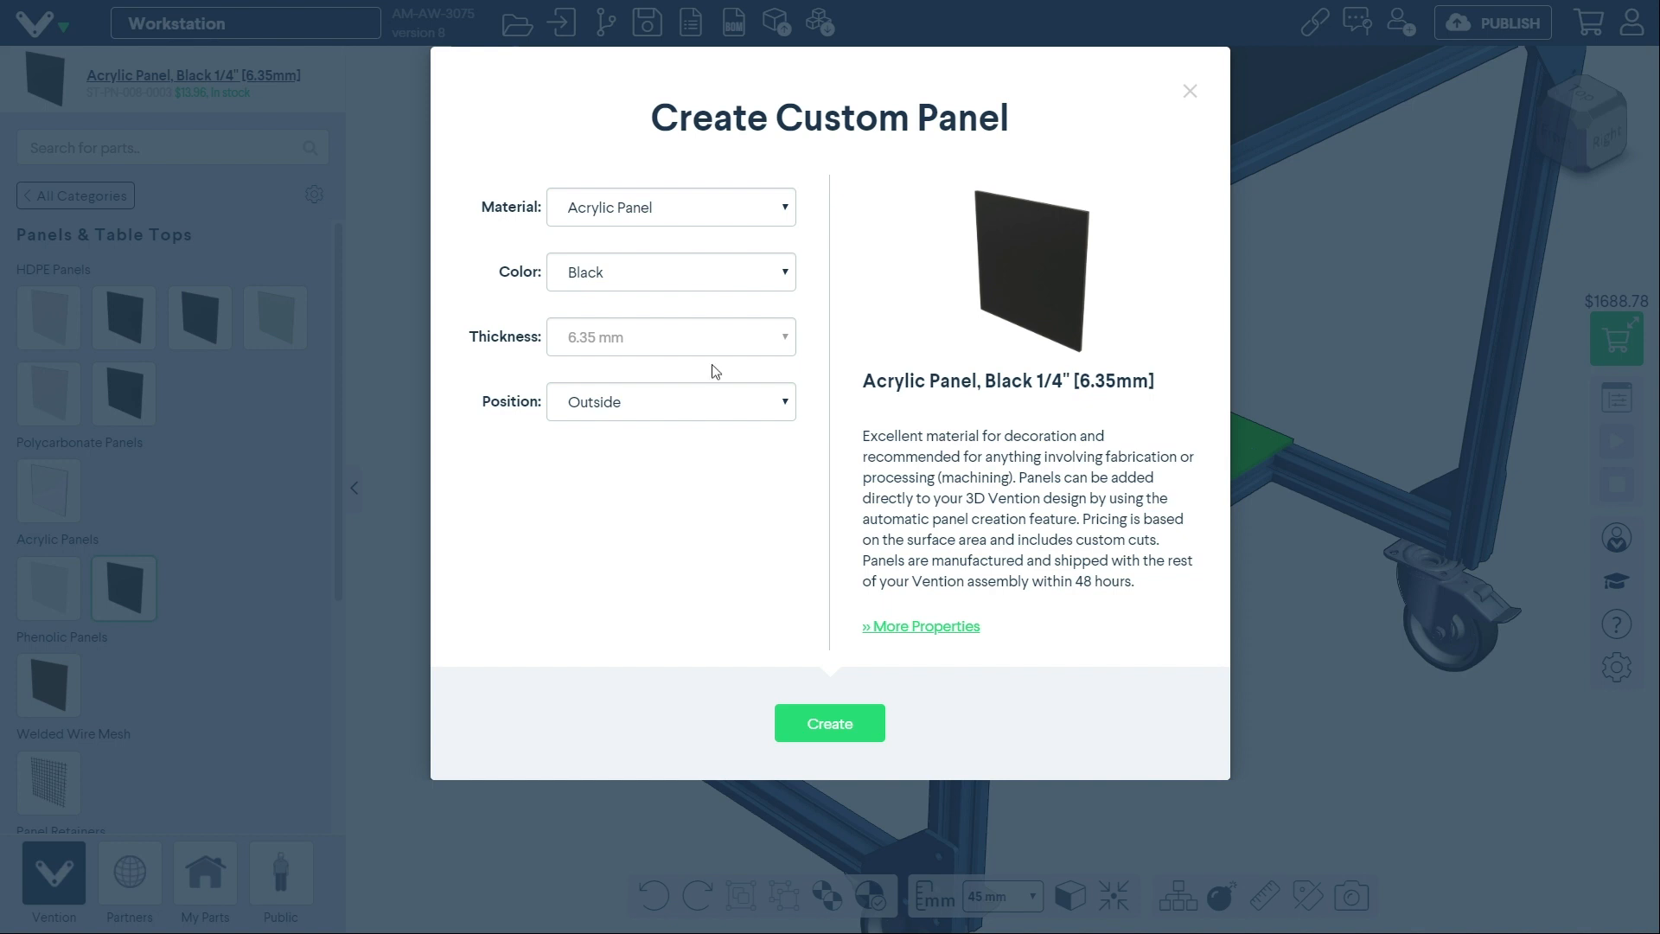
pyautogui.click(670, 402)
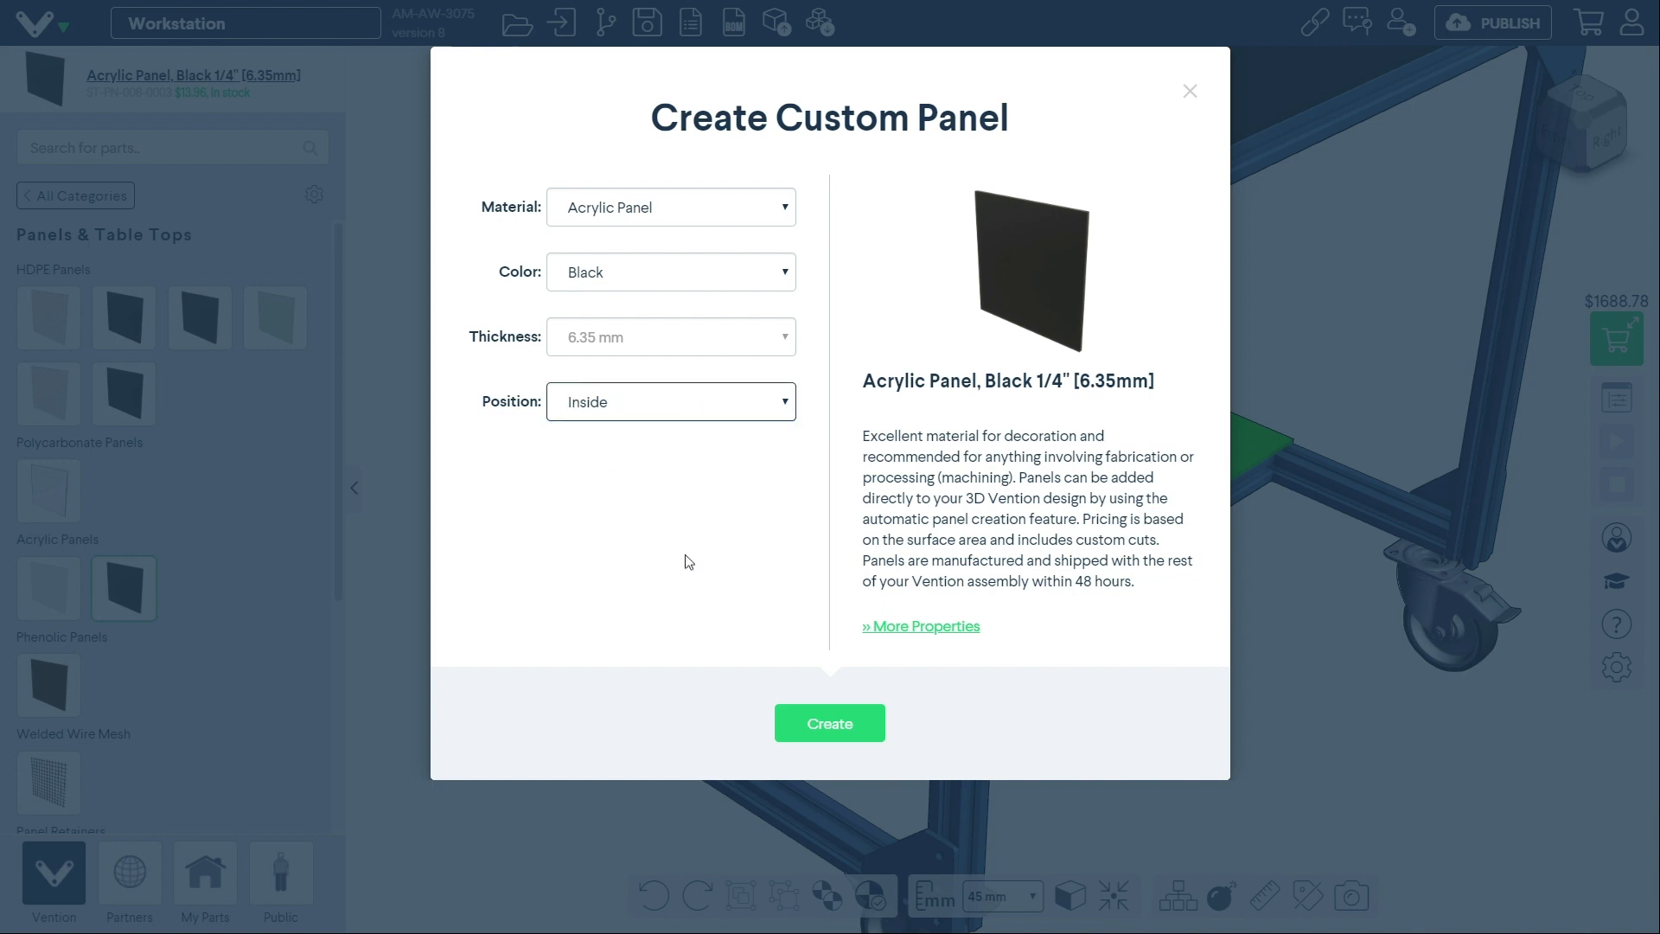
pyautogui.click(829, 723)
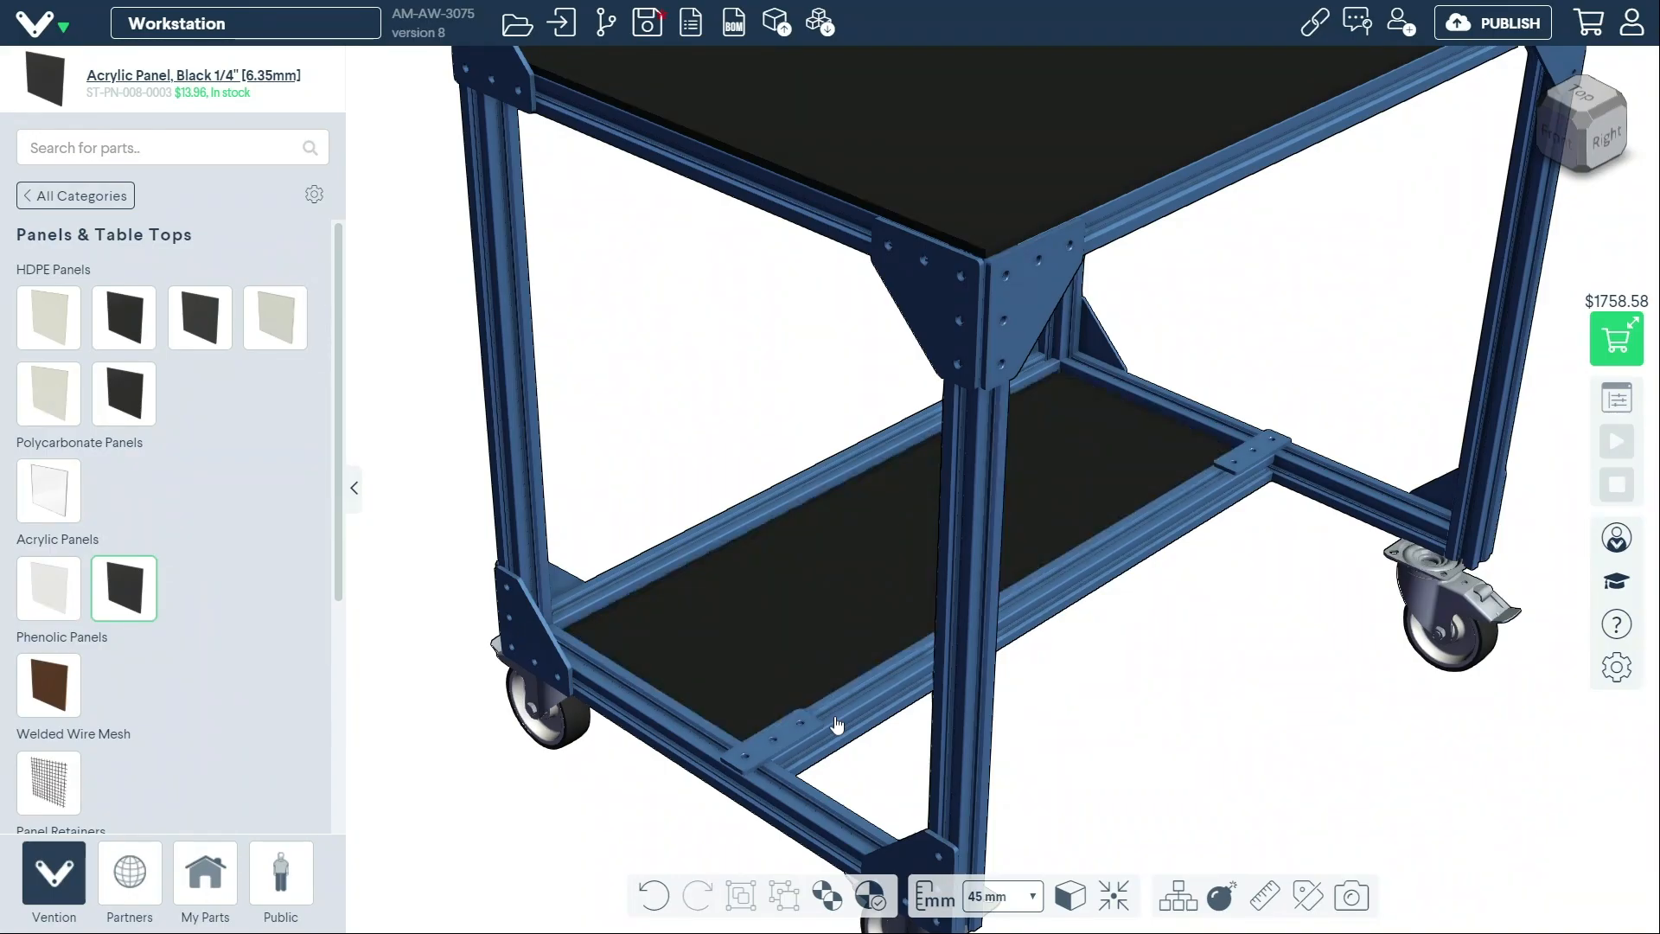
pyautogui.moveTo(835, 617)
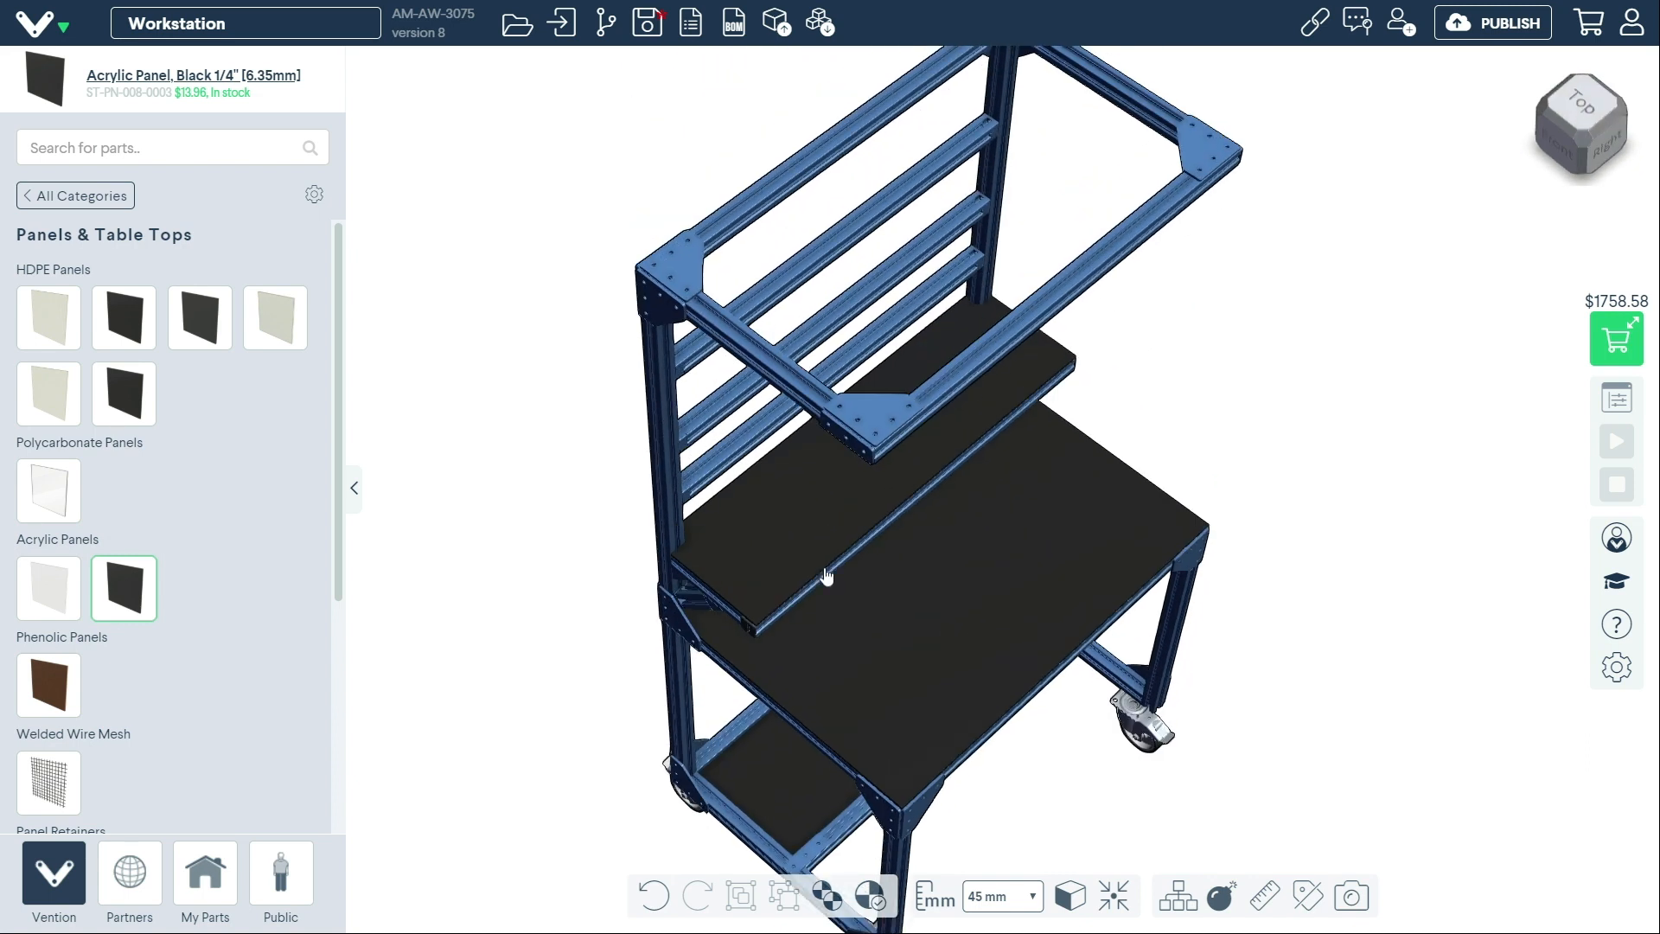
# Step: Add M8 through holes at the tabletop panel corners and make the main table top transparent
pyautogui.rightClick(829, 575)
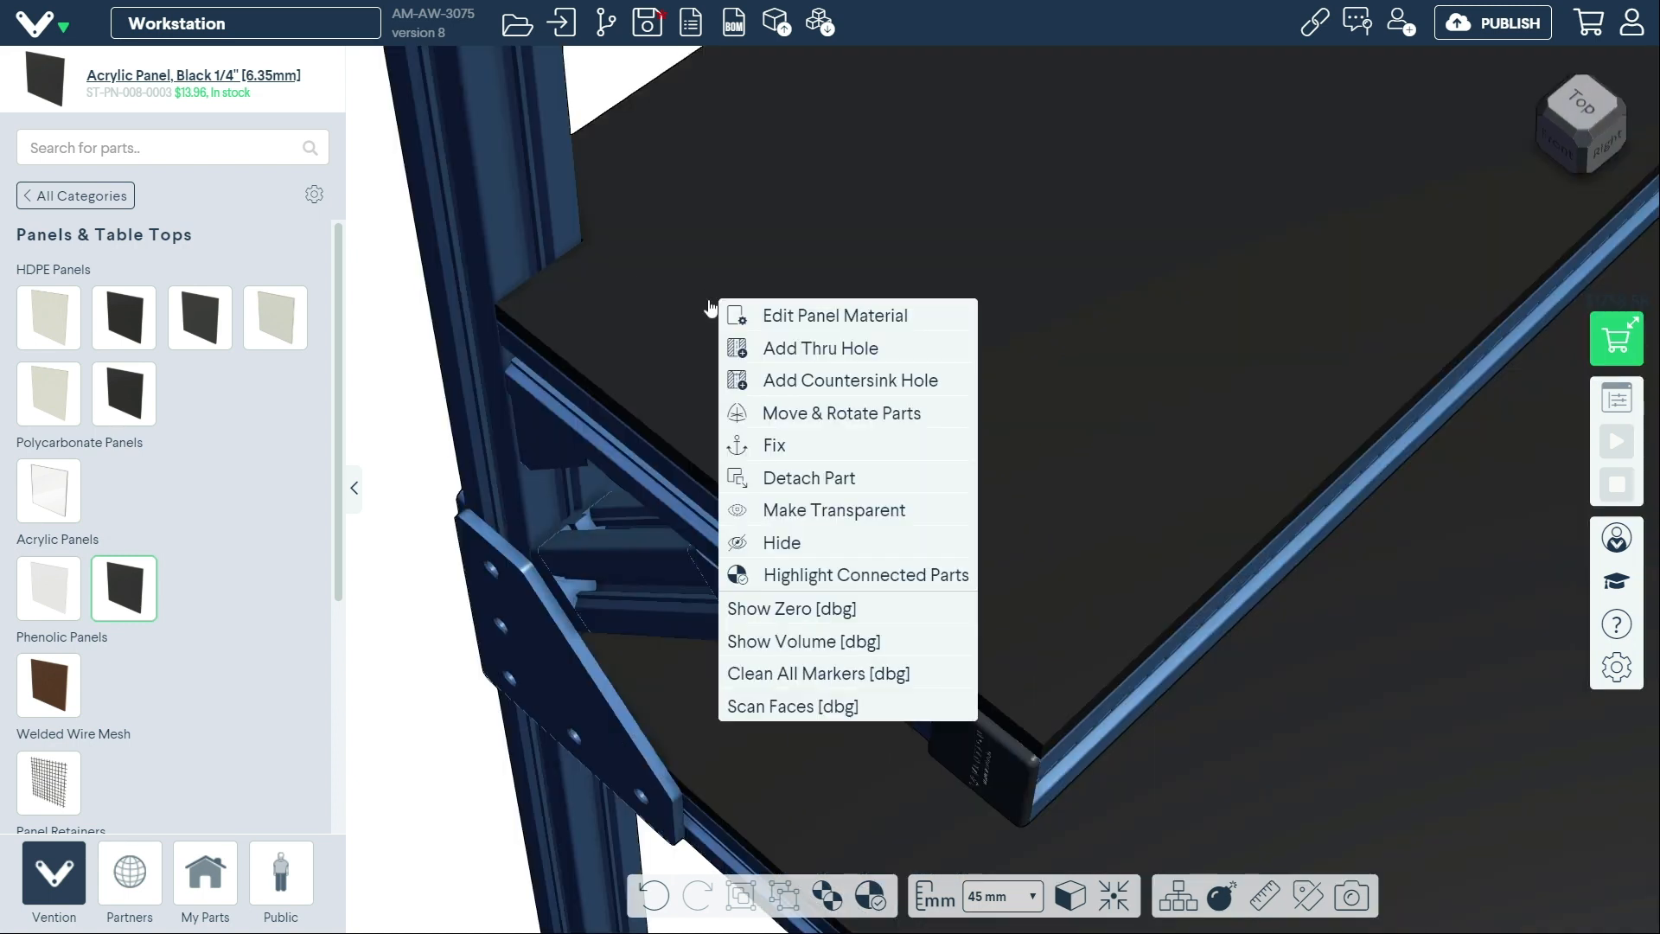
pyautogui.moveTo(830, 347)
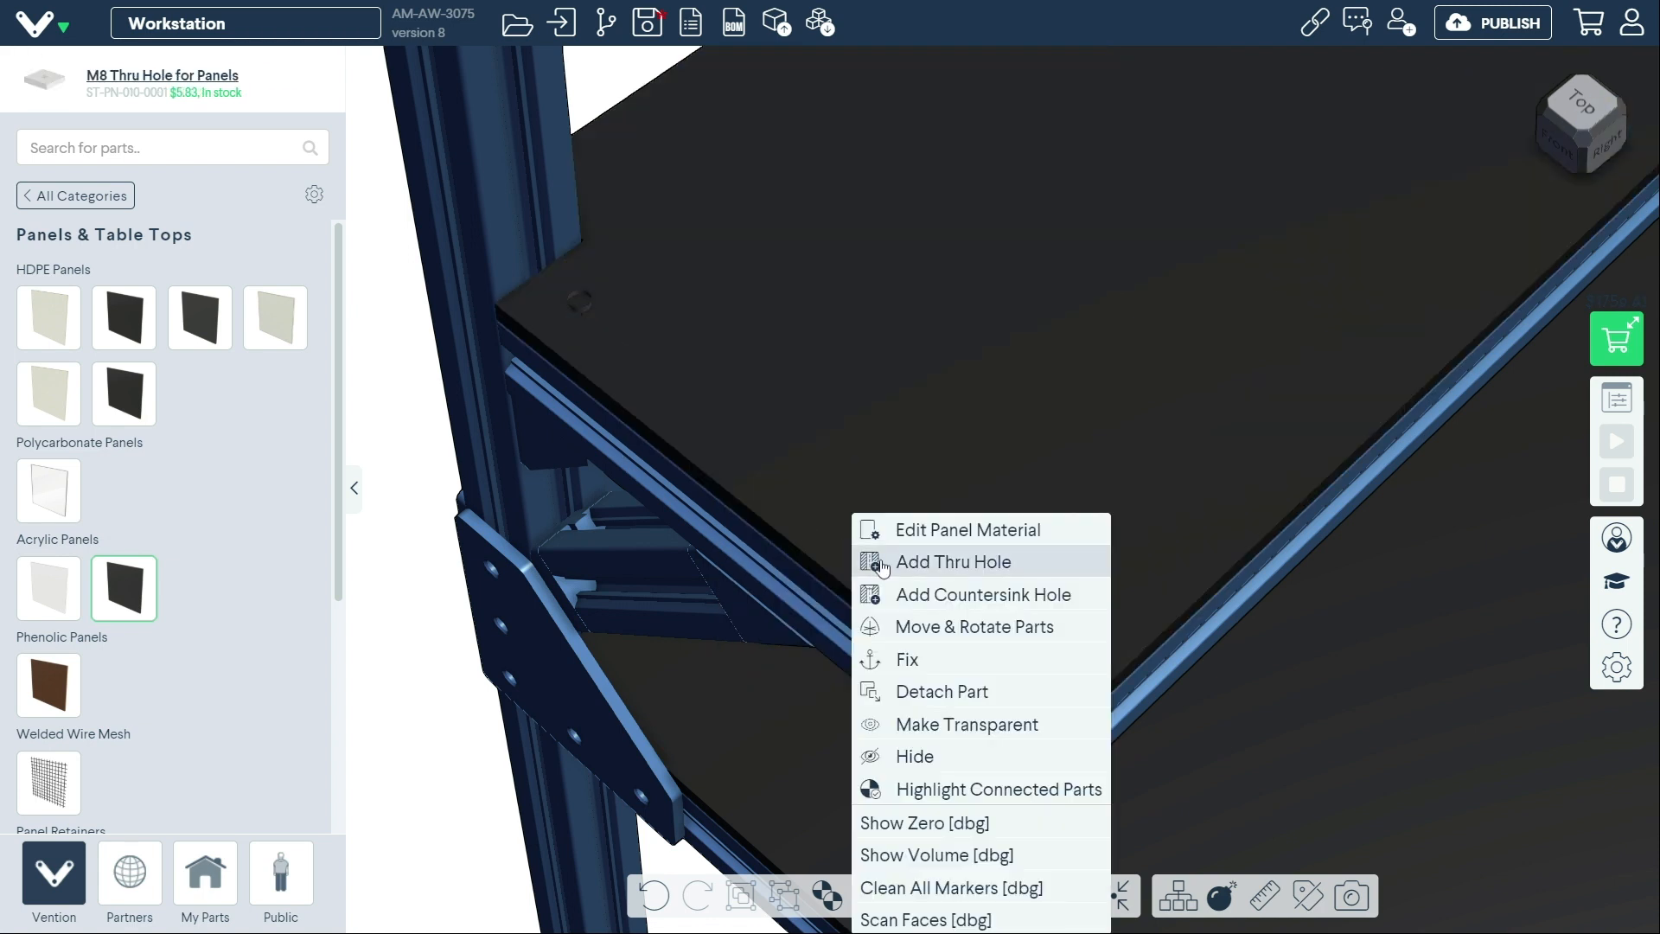
pyautogui.click(951, 561)
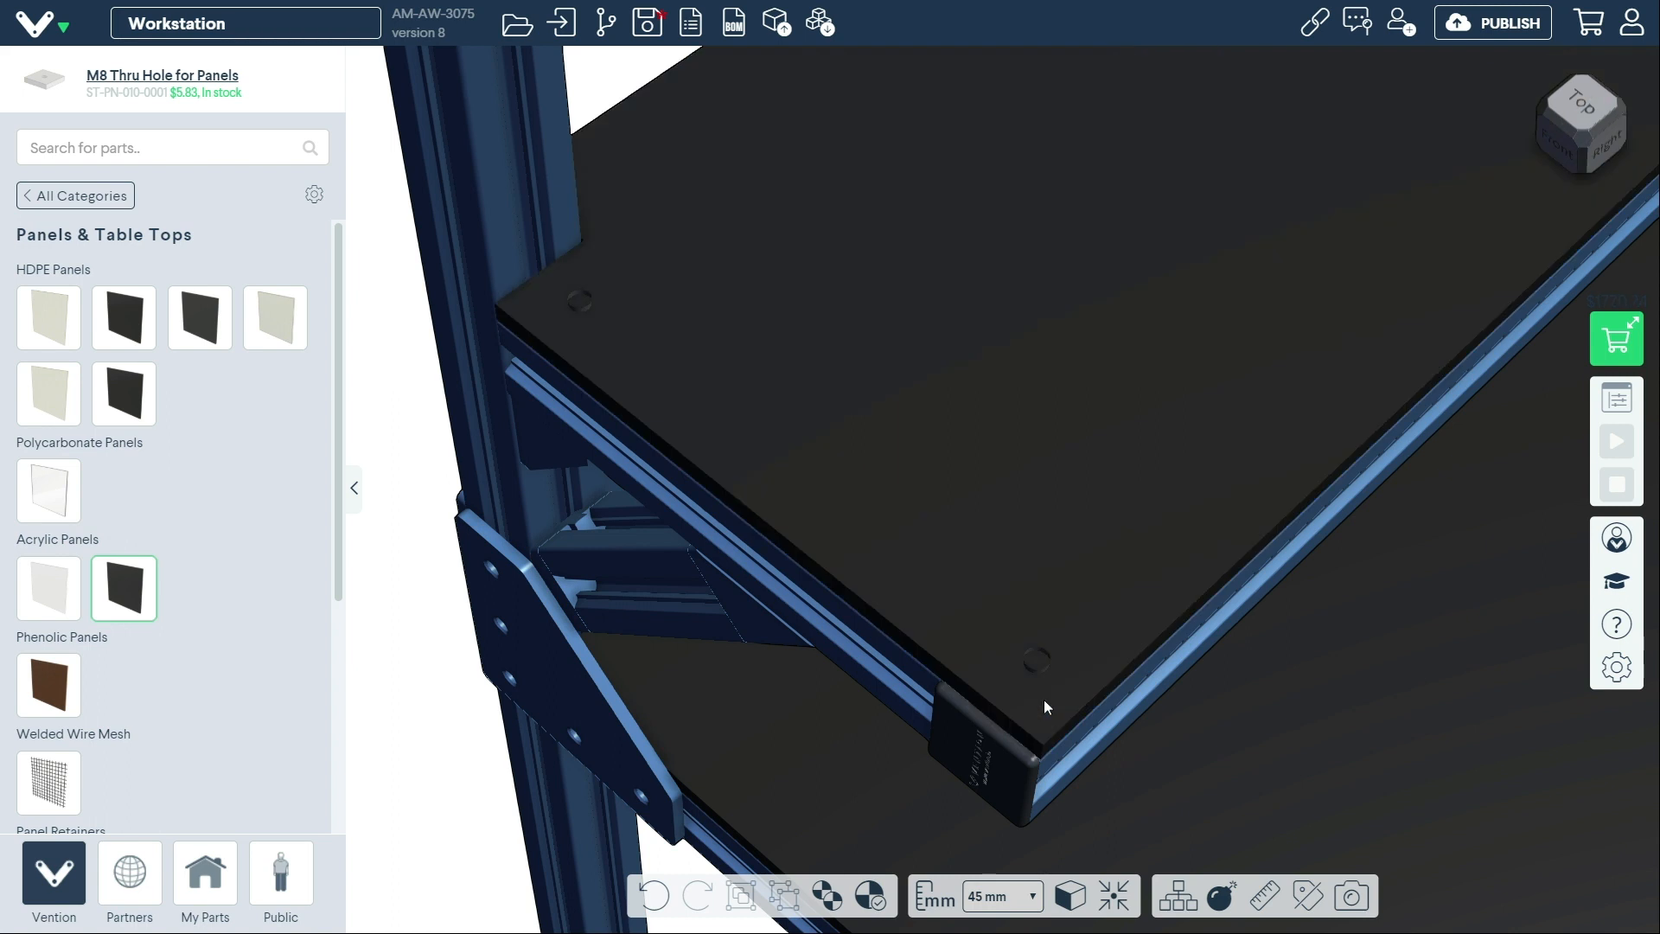
pyautogui.moveTo(645, 123)
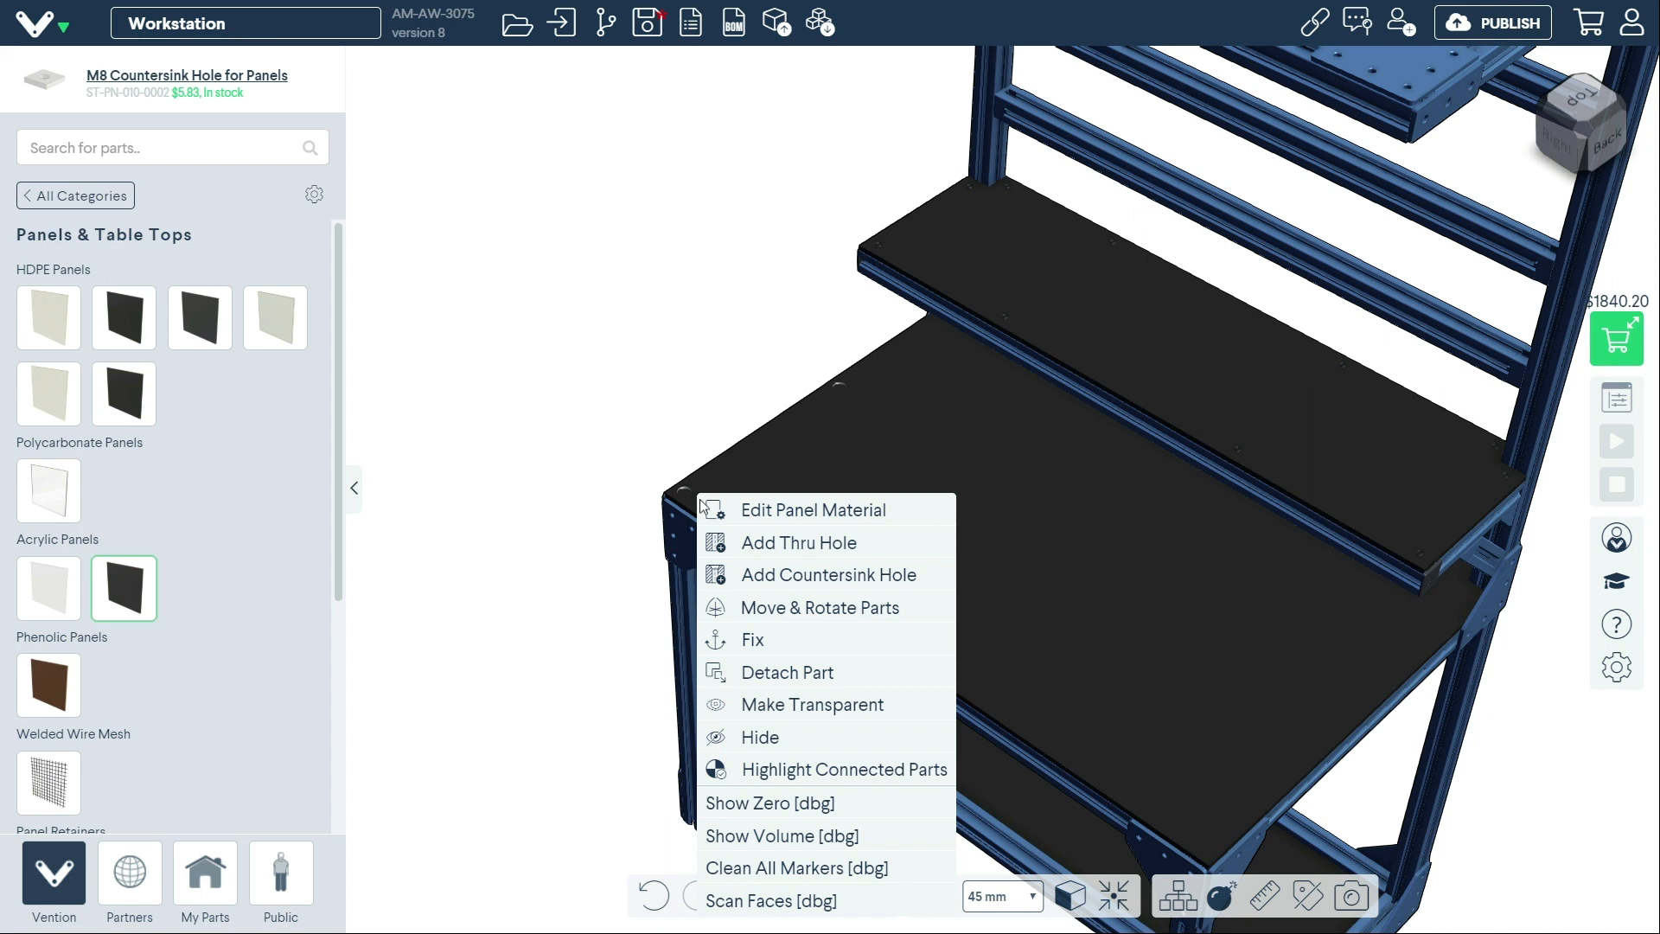
pyautogui.click(812, 704)
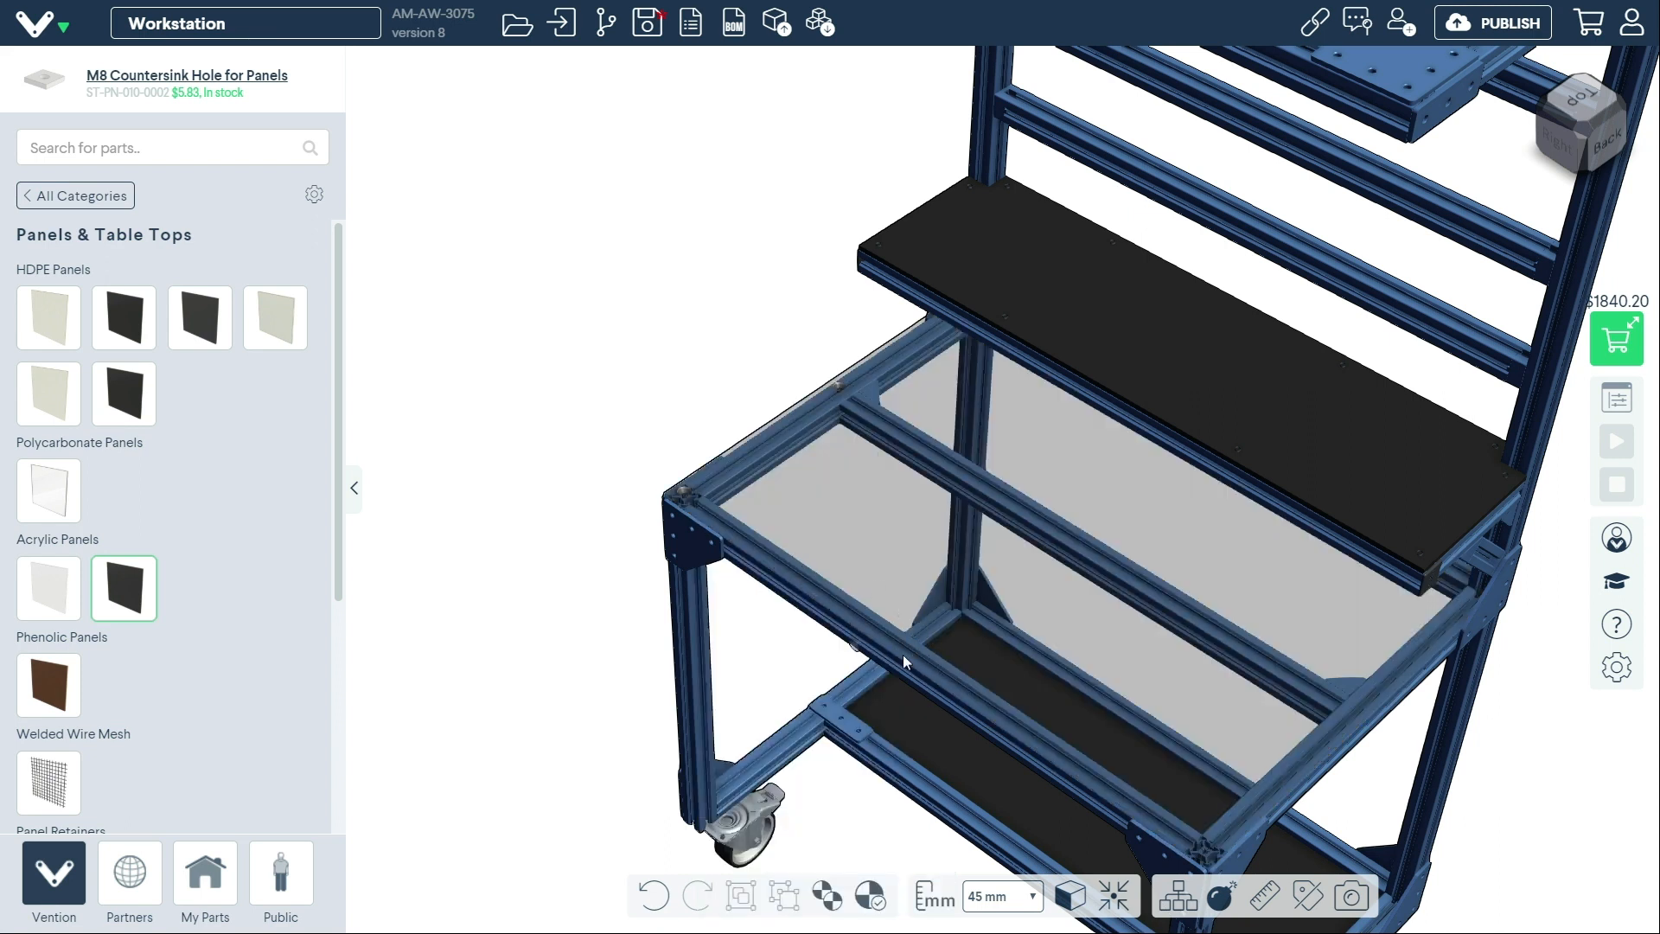
# Step: Add an M8 hole to the lower acrylic shelf panel from its right-click menu
pyautogui.rightClick(906, 662)
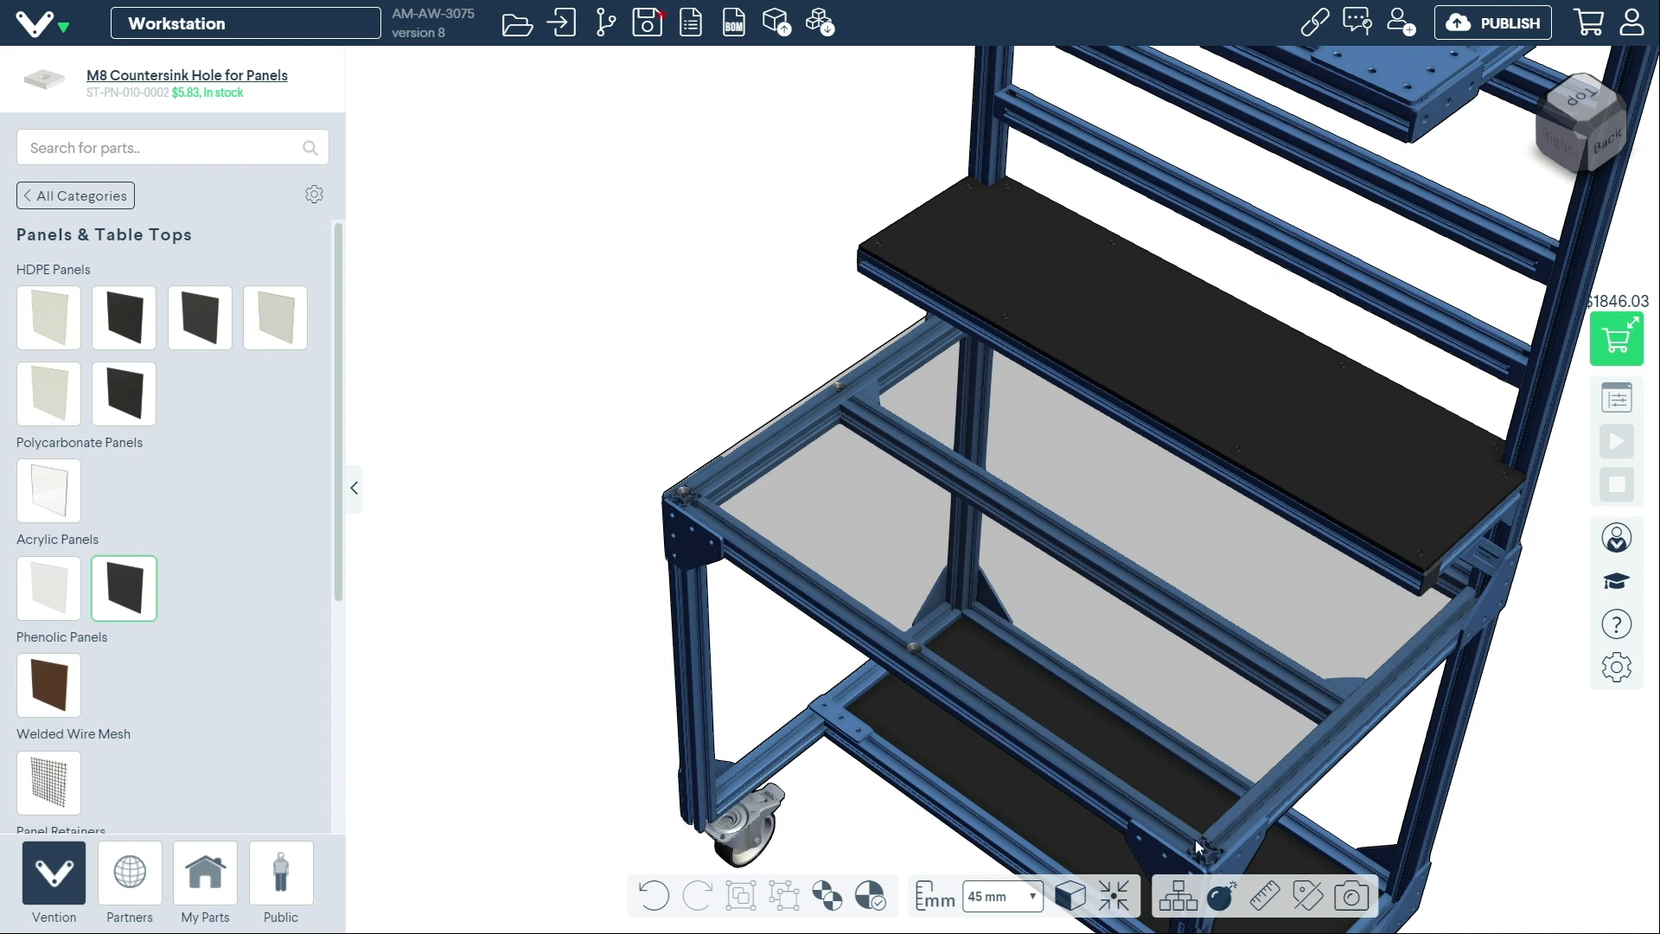
pyautogui.moveTo(1196, 853)
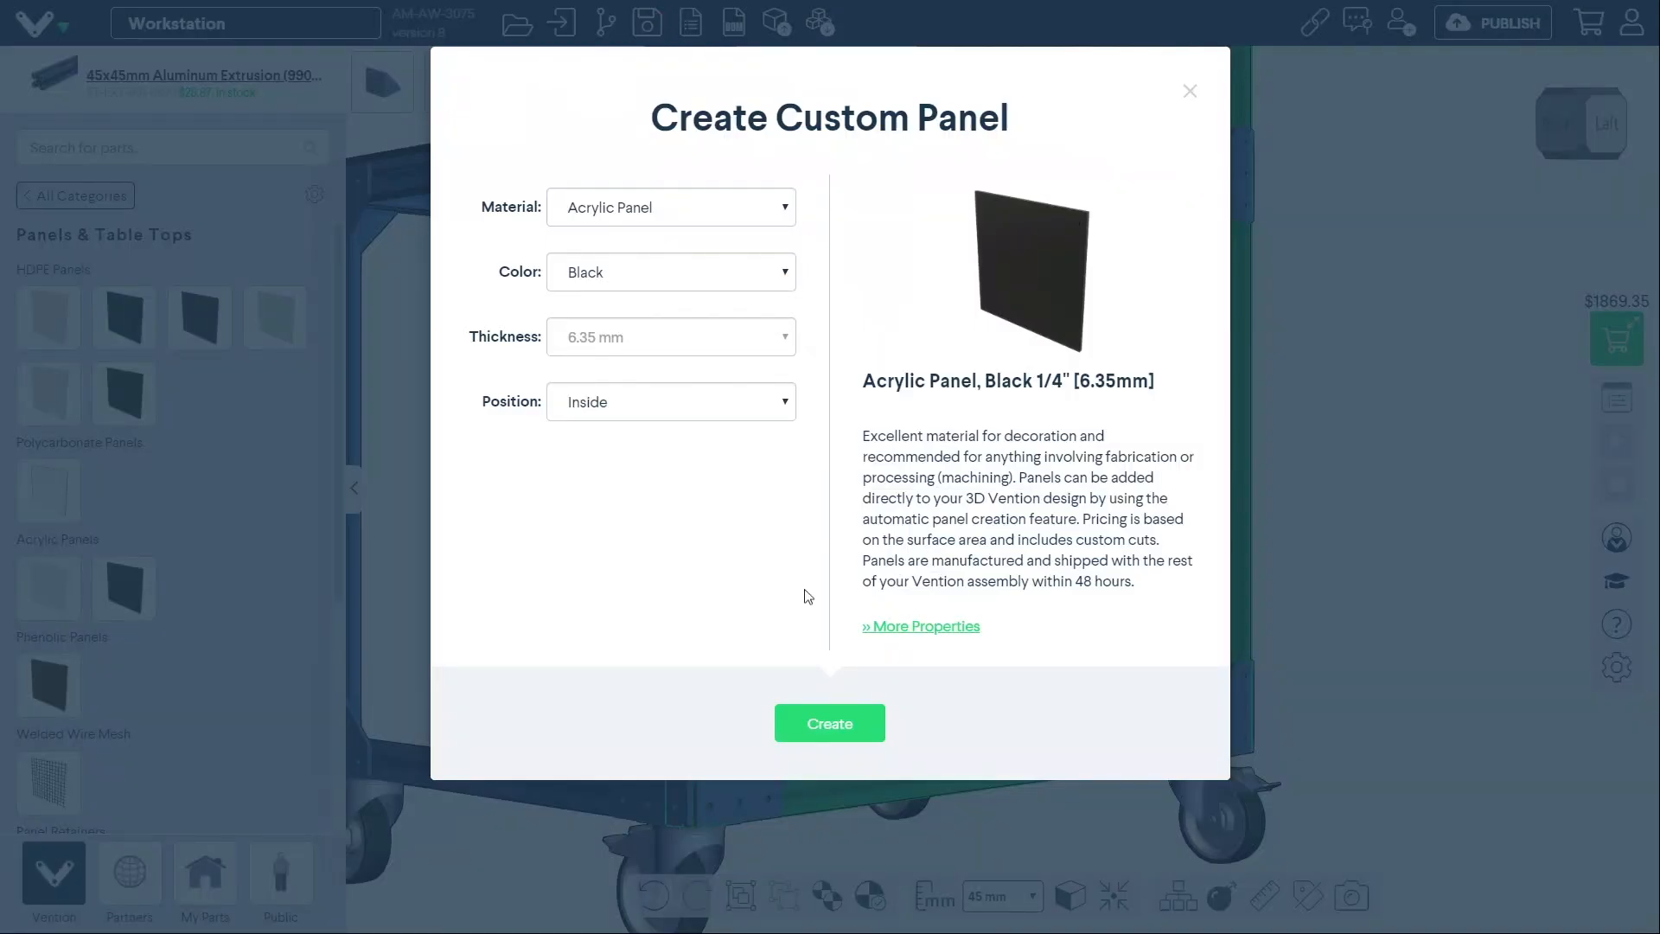
# Step: Create the black acrylic side panel mounted Inside the lower frame
pyautogui.click(829, 722)
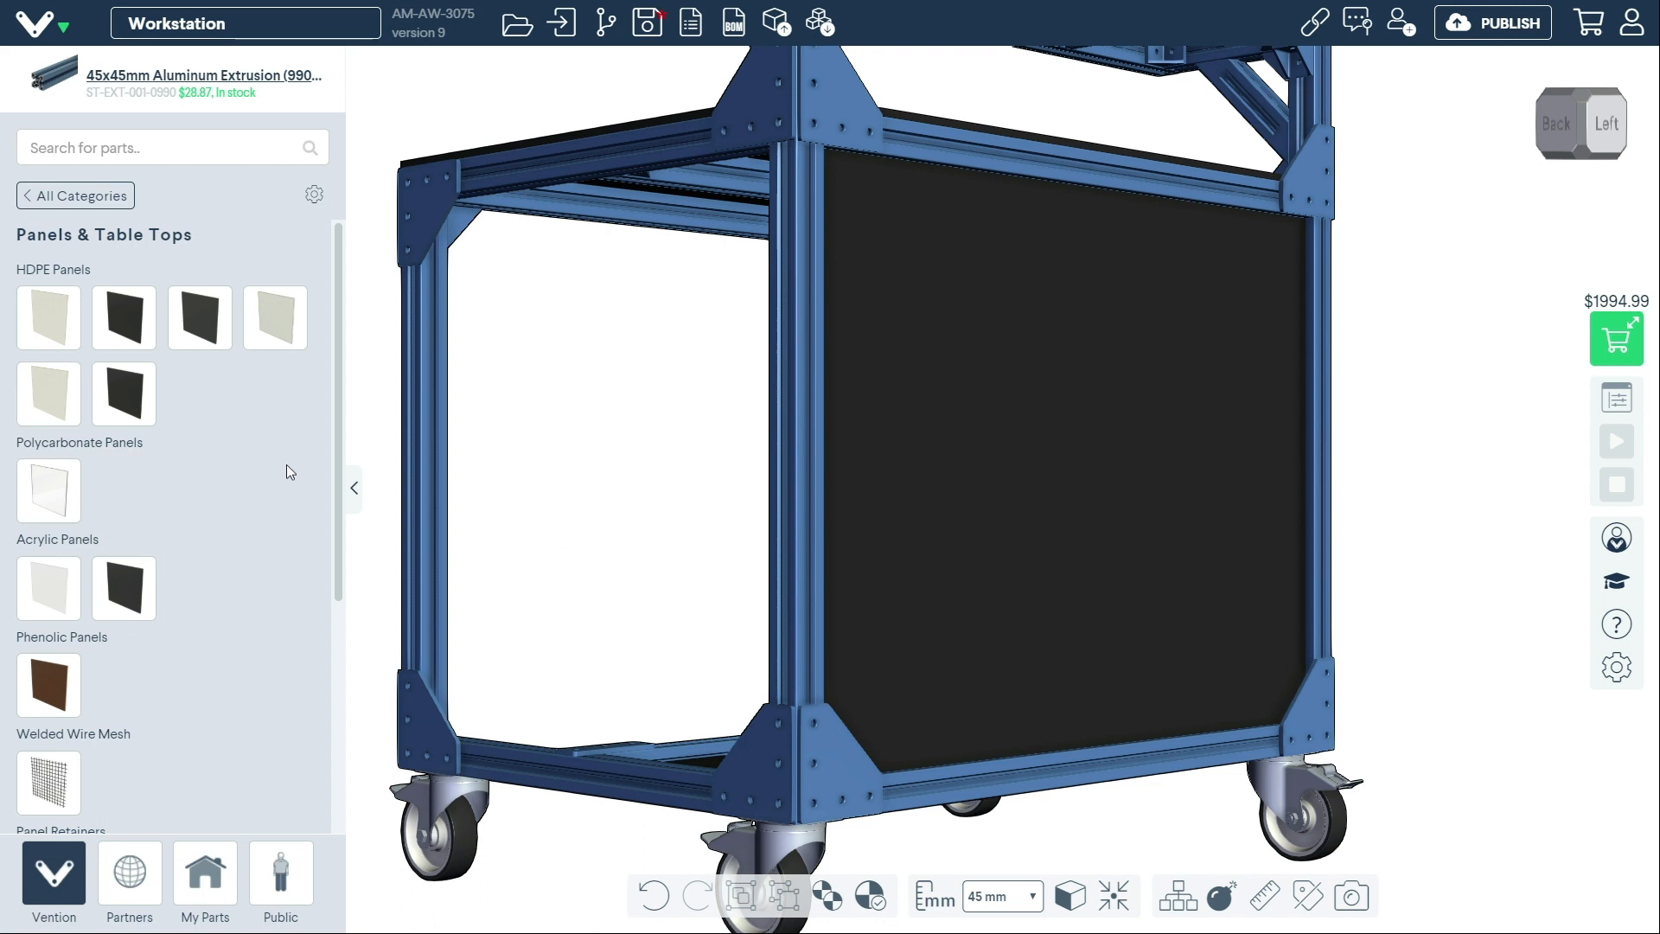
pyautogui.click(48, 514)
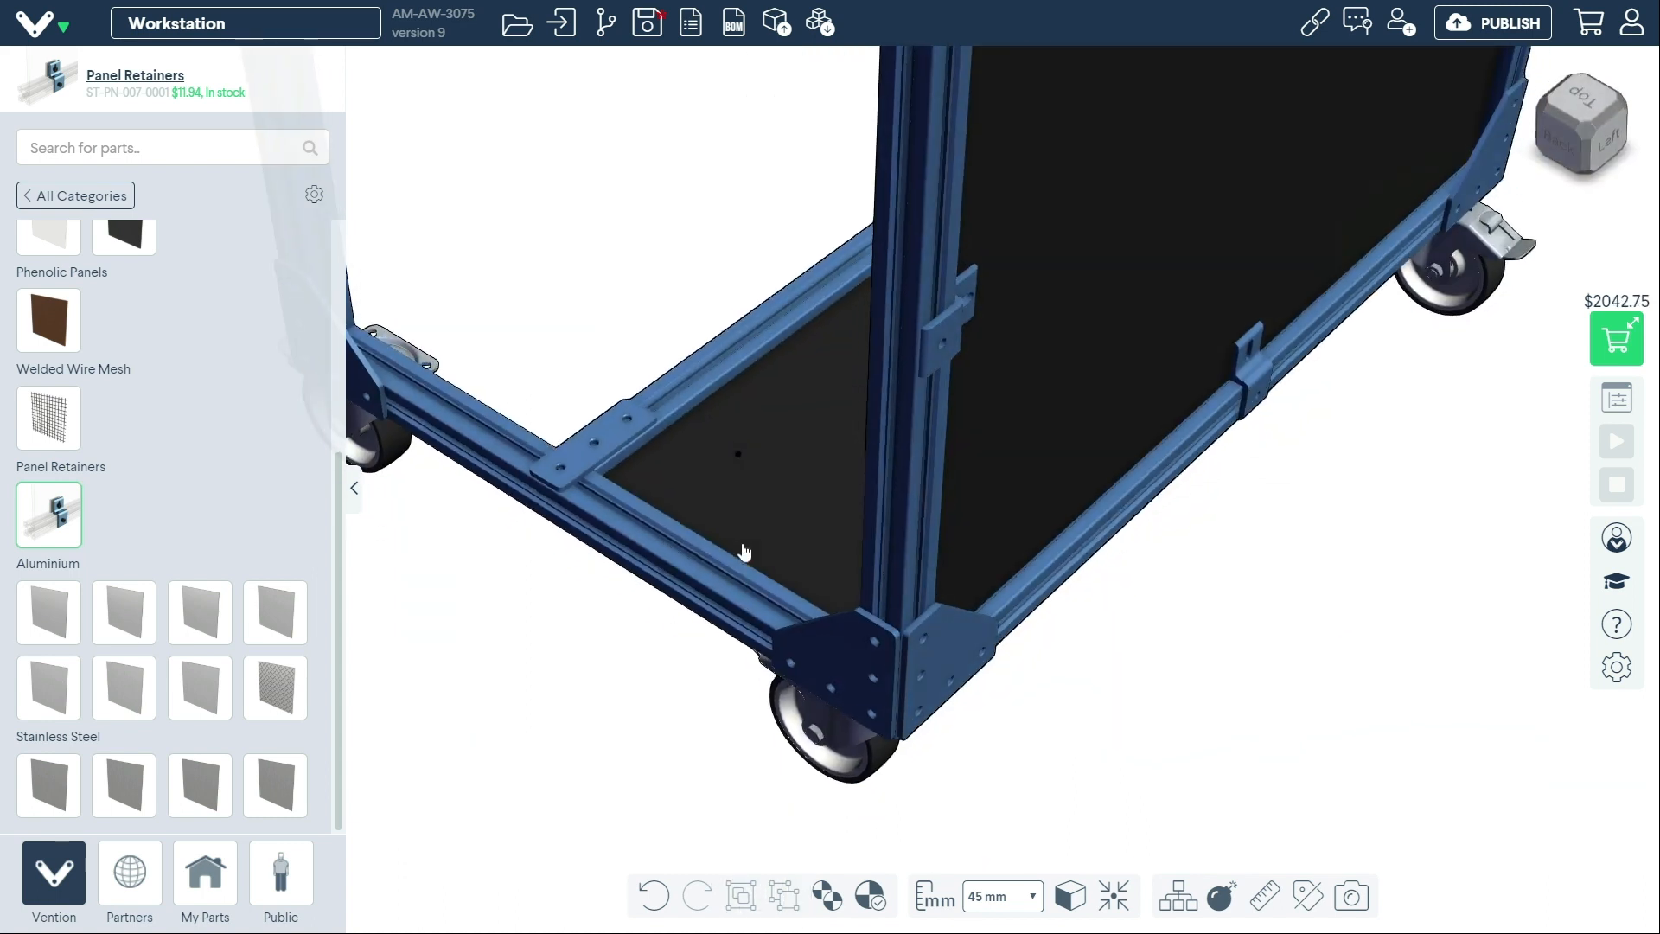
pyautogui.moveTo(951, 347)
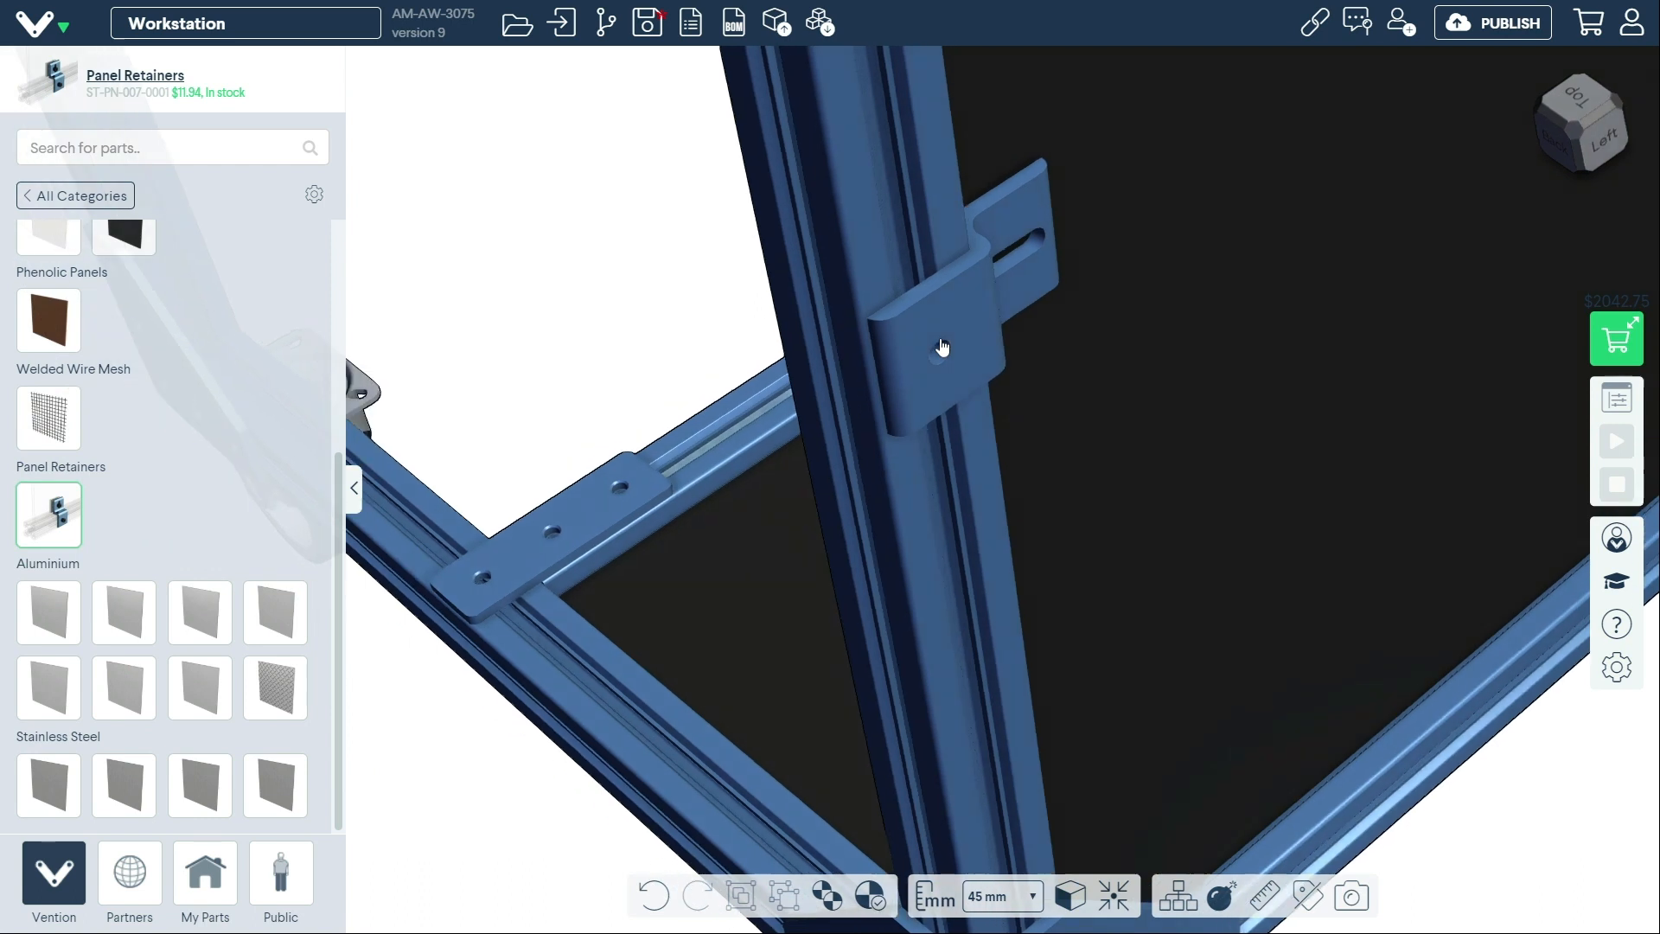
# Step: Drag panel retainers onto the extrusions around the black side panel
pyautogui.moveTo(943, 344); pyautogui.dragTo(926, 340)
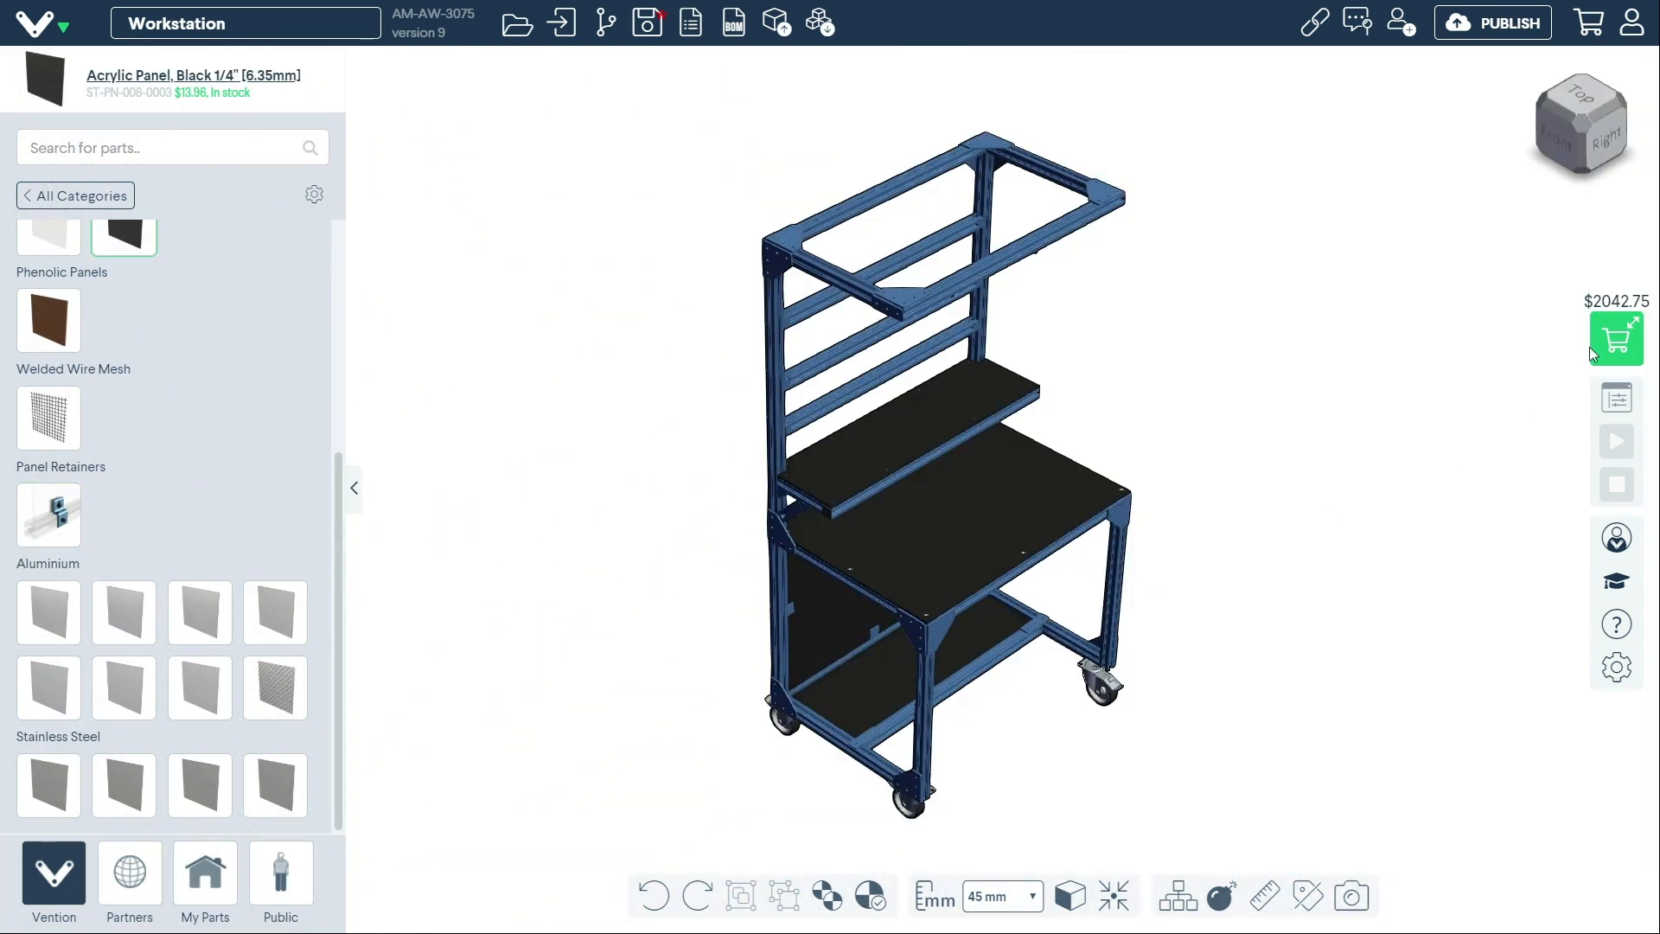
# Step: Review the design's cost summary and check out the Workstation at $2,042.75
pyautogui.click(1616, 339)
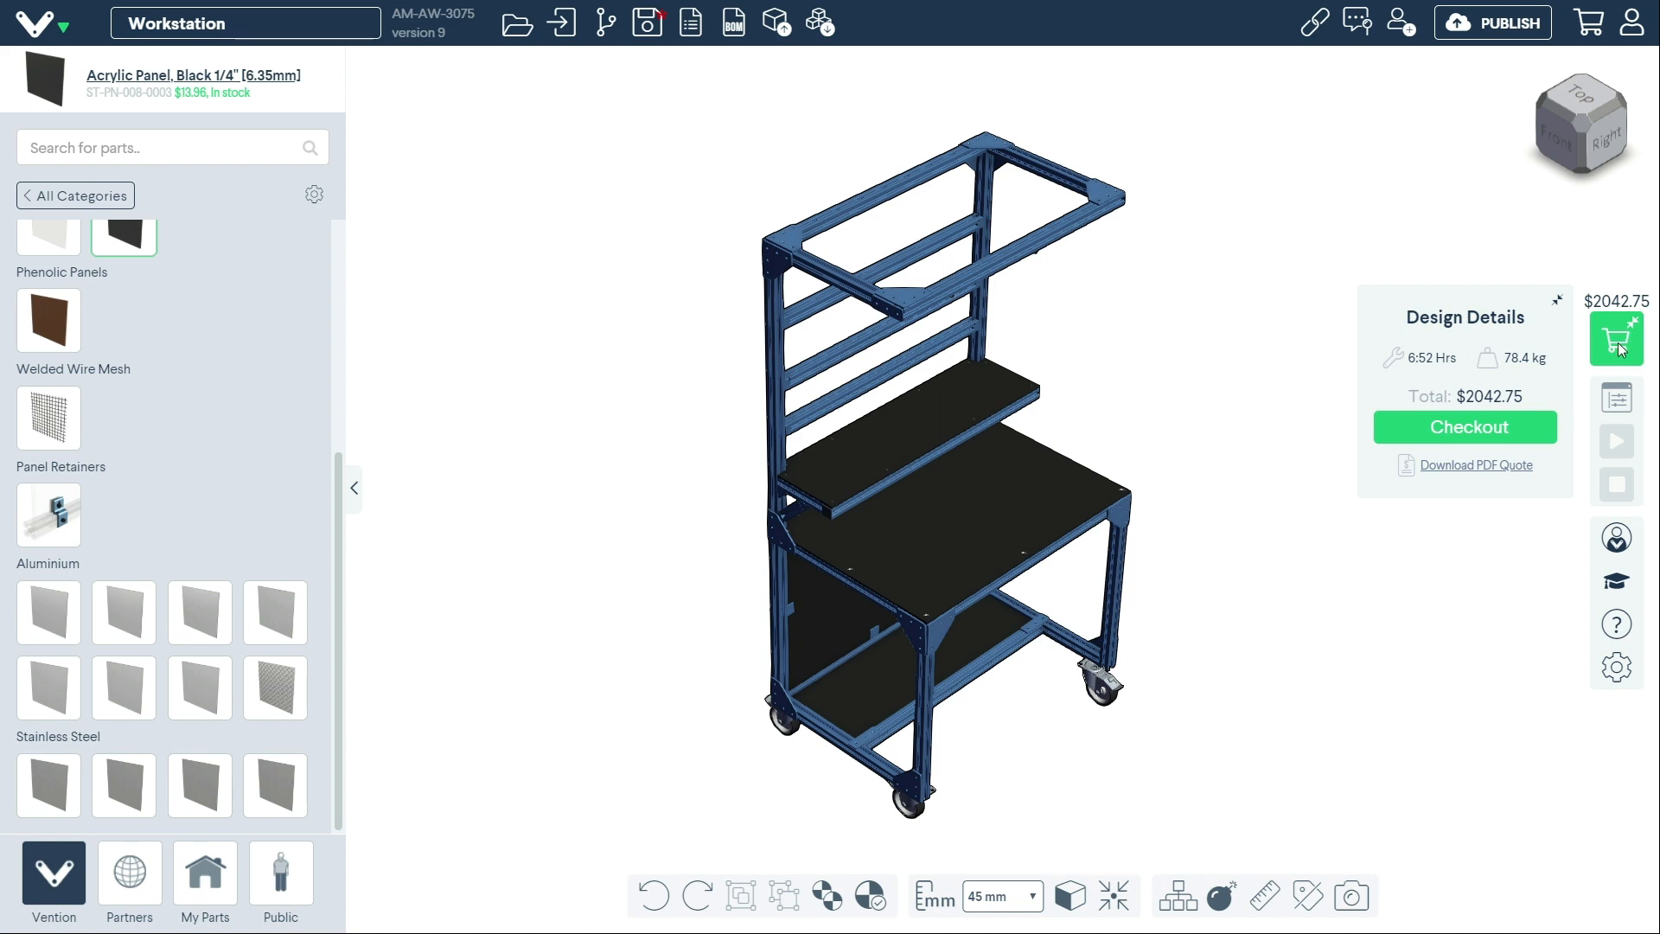
pyautogui.moveTo(1494, 434)
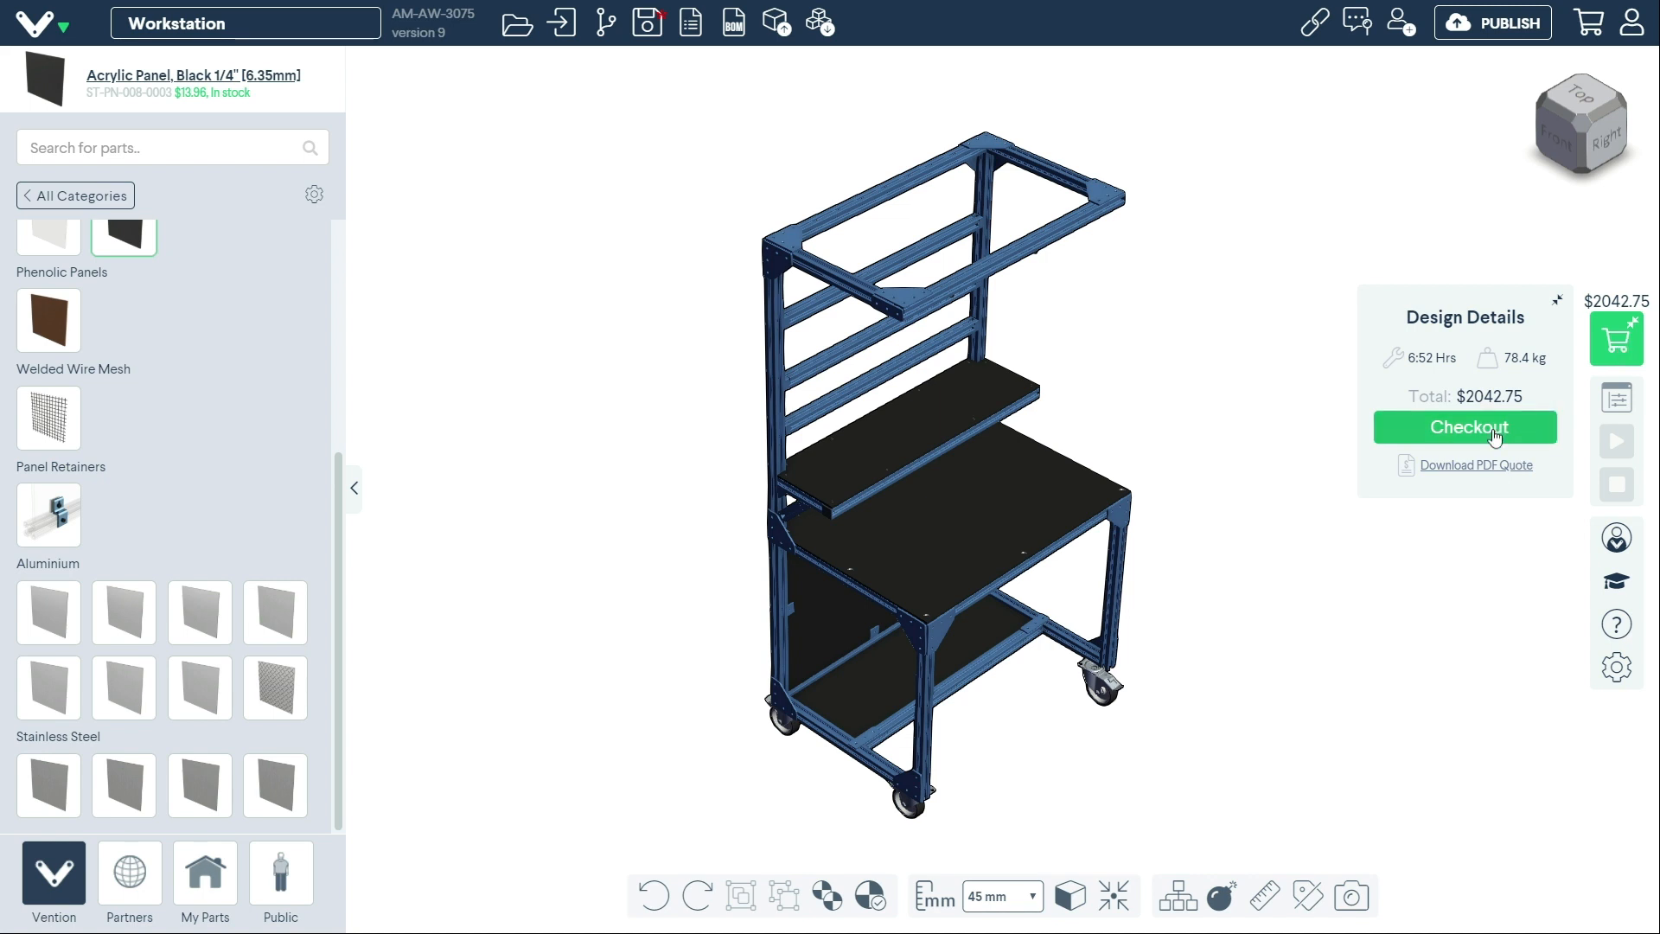
pyautogui.click(1465, 426)
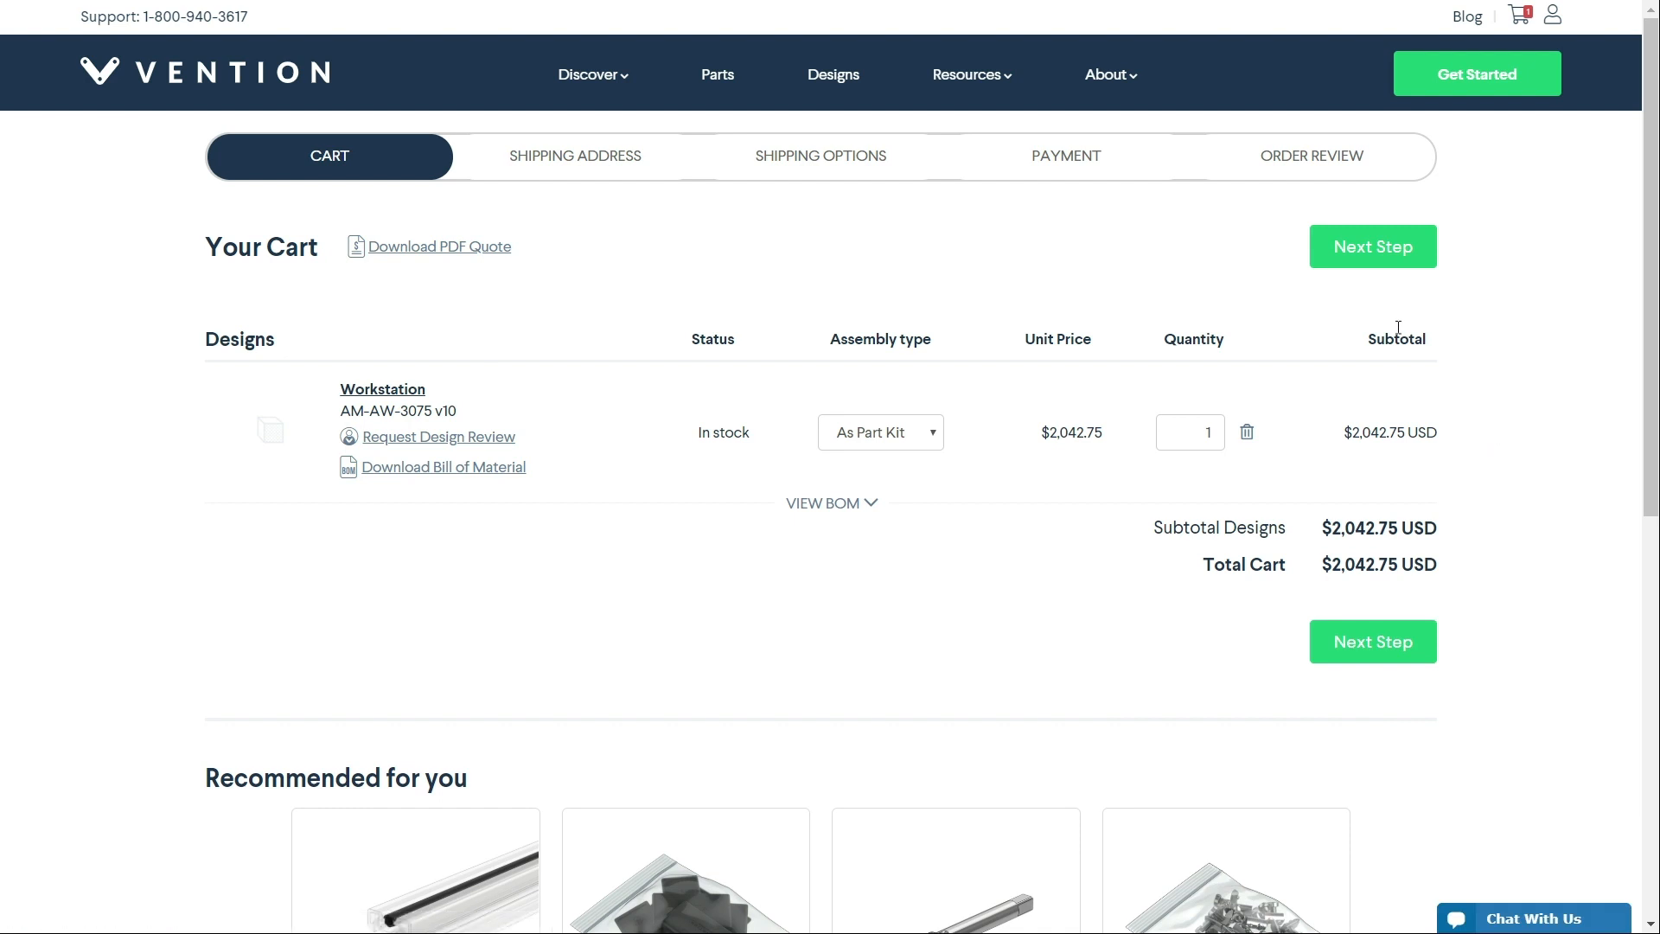
# Step: Expand the Workstation's BOM in the cart and scroll down to the fasteners
pyautogui.click(831, 502)
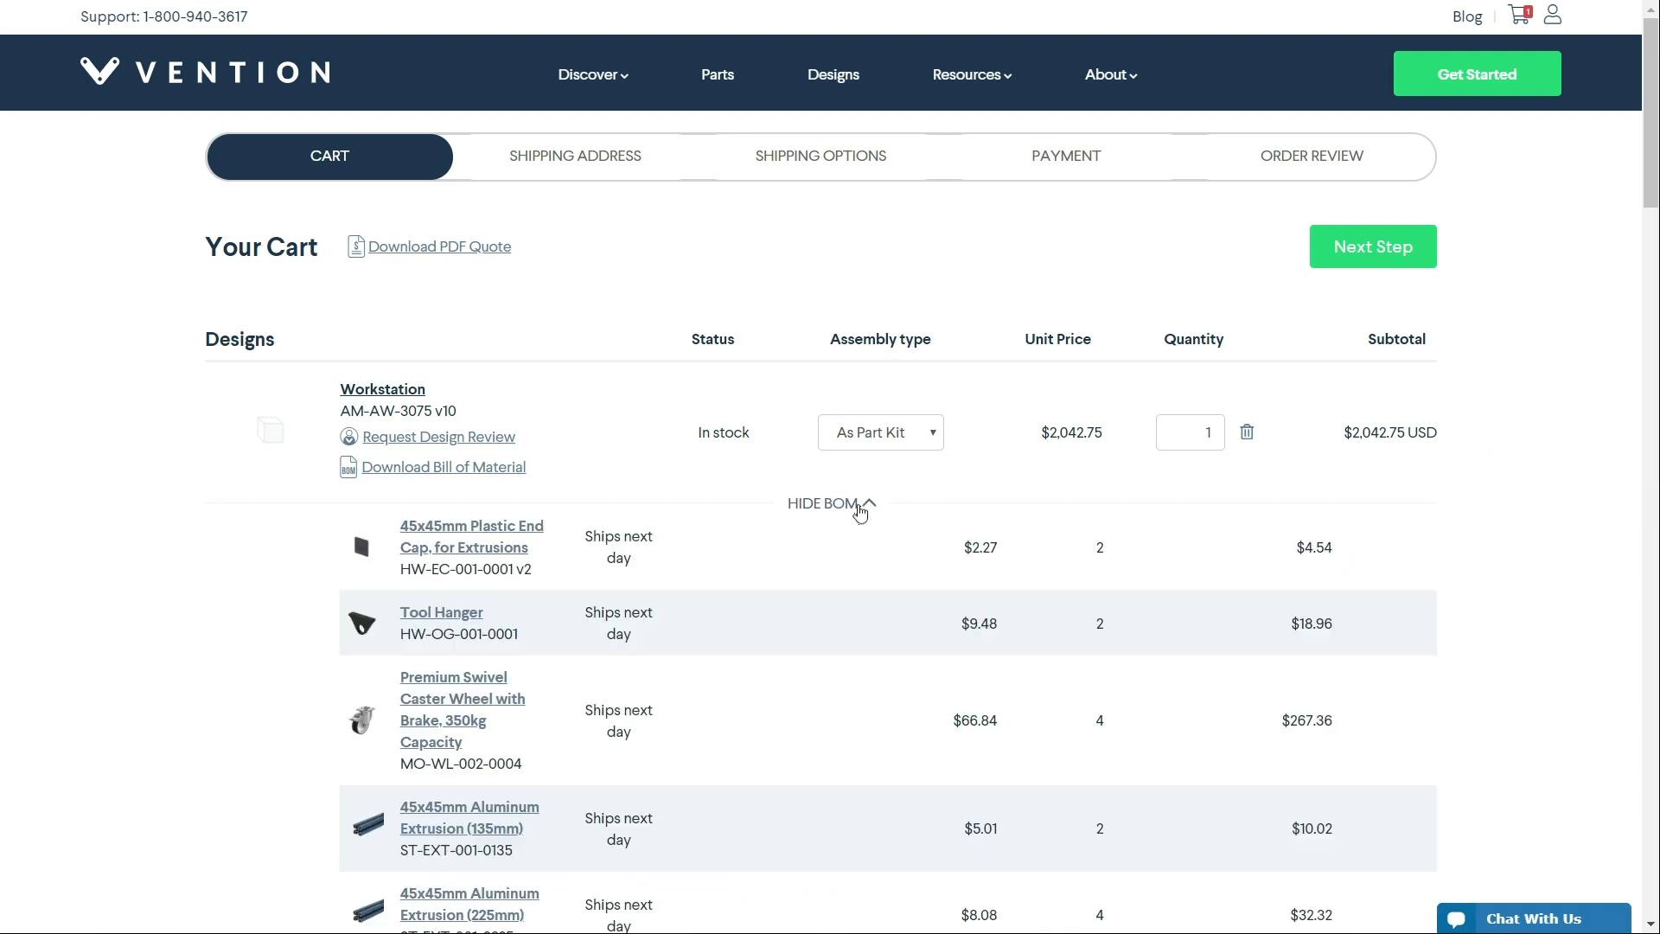
pyautogui.scroll(-3)
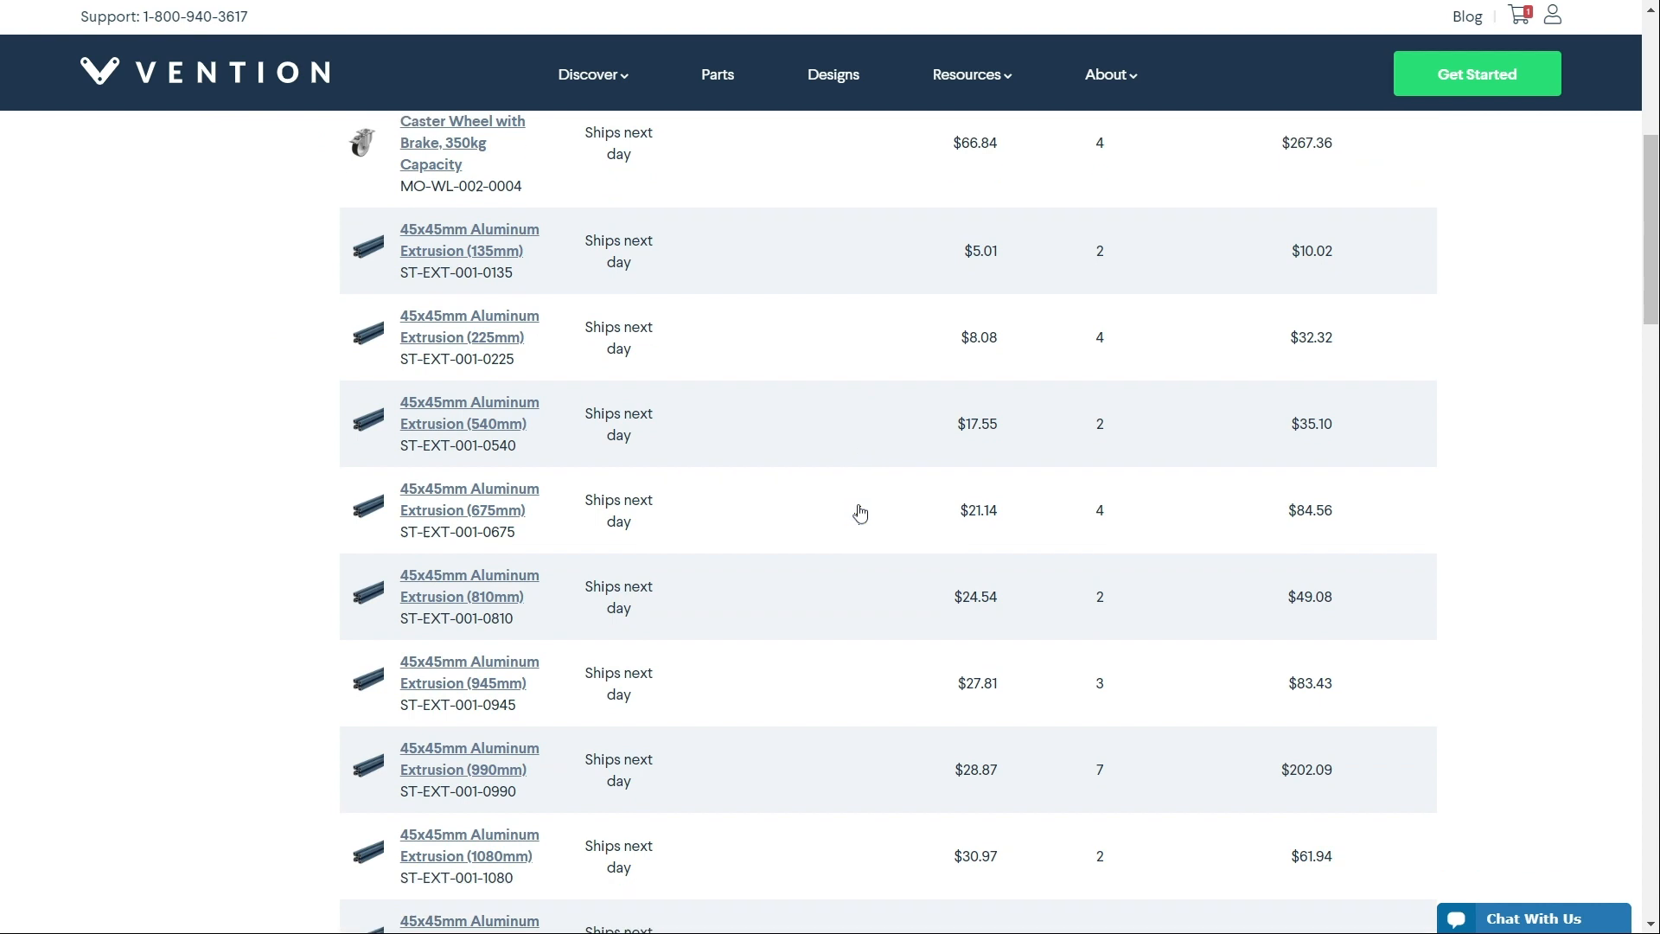
pyautogui.scroll(-3)
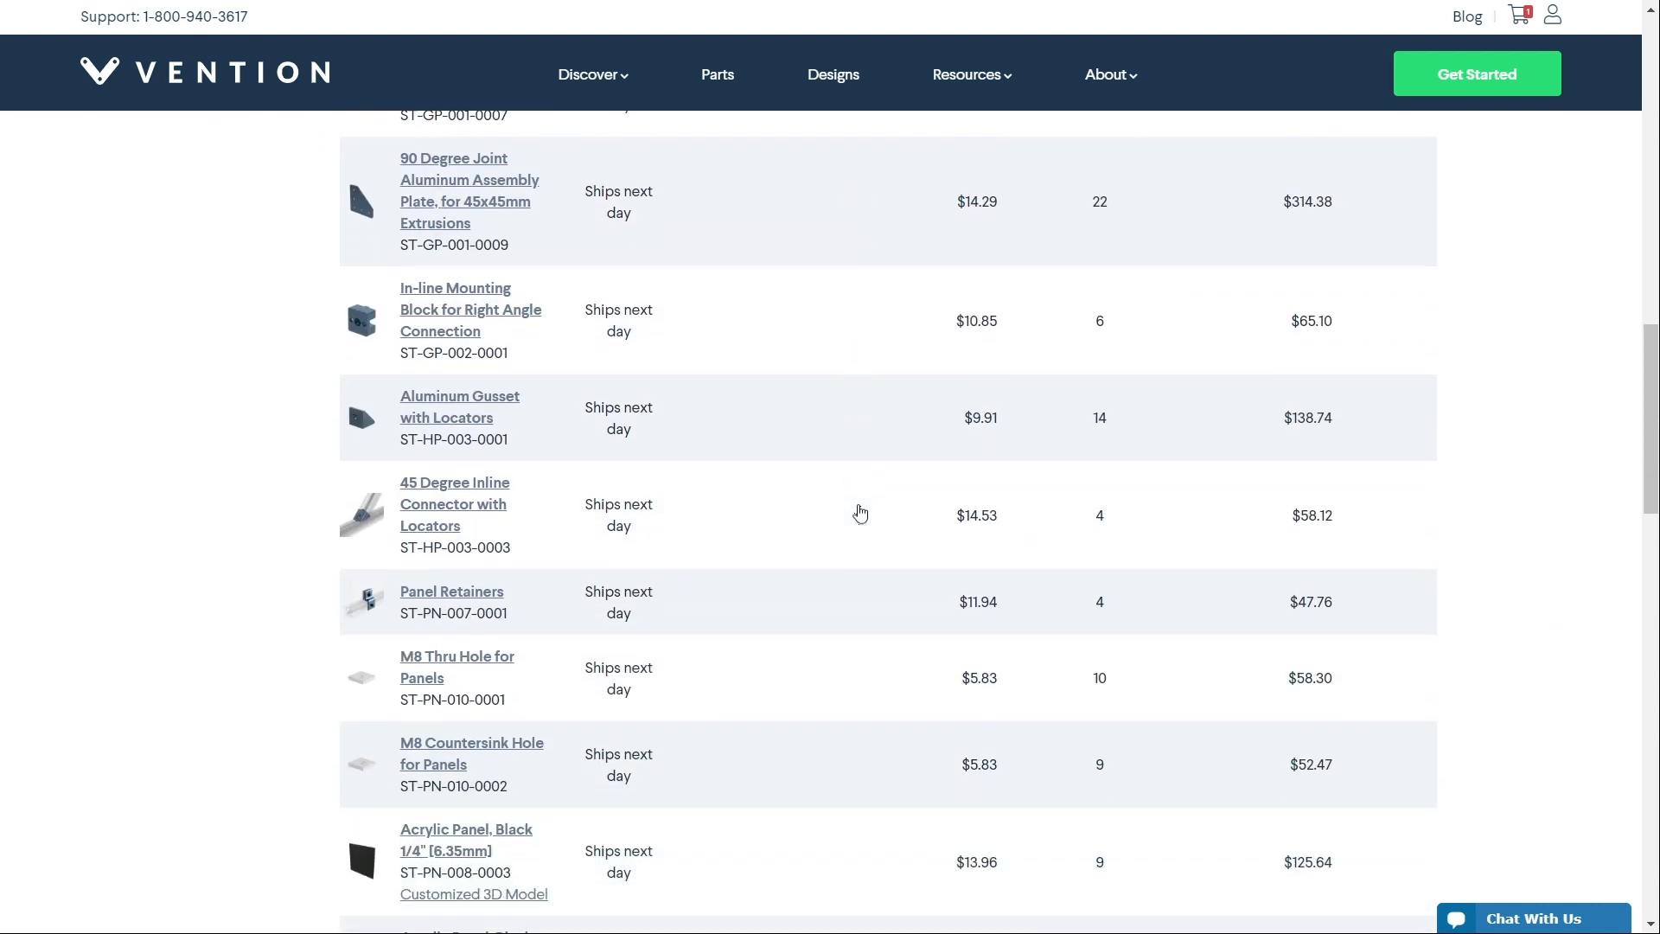
pyautogui.scroll(-3)
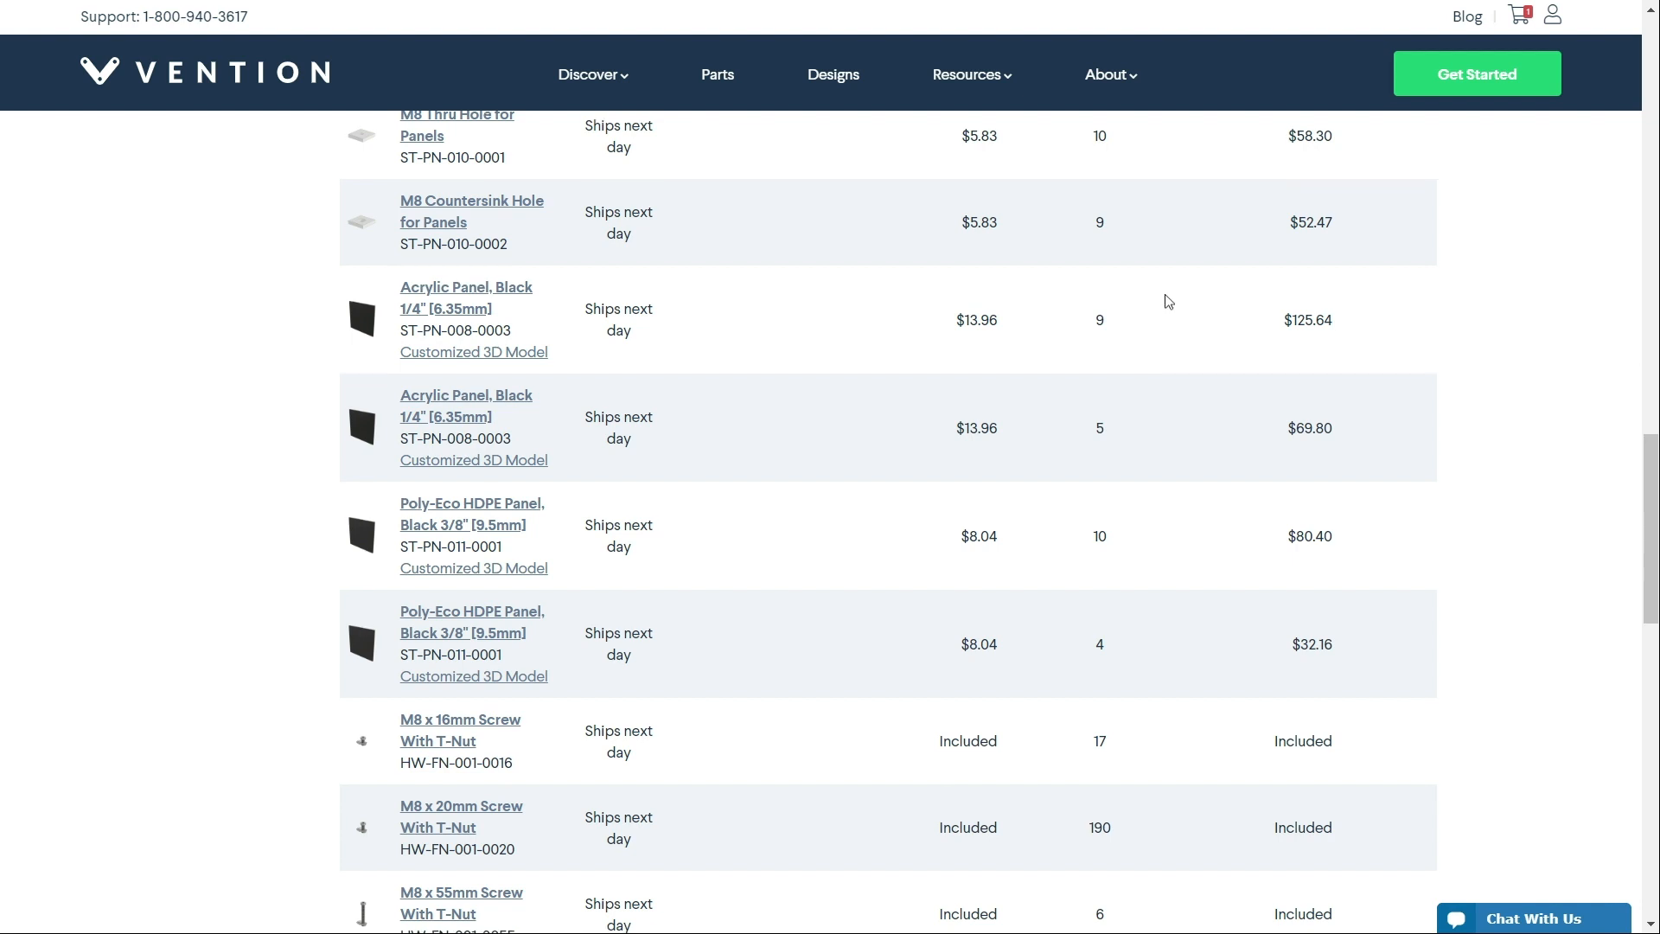
pyautogui.scroll(-3)
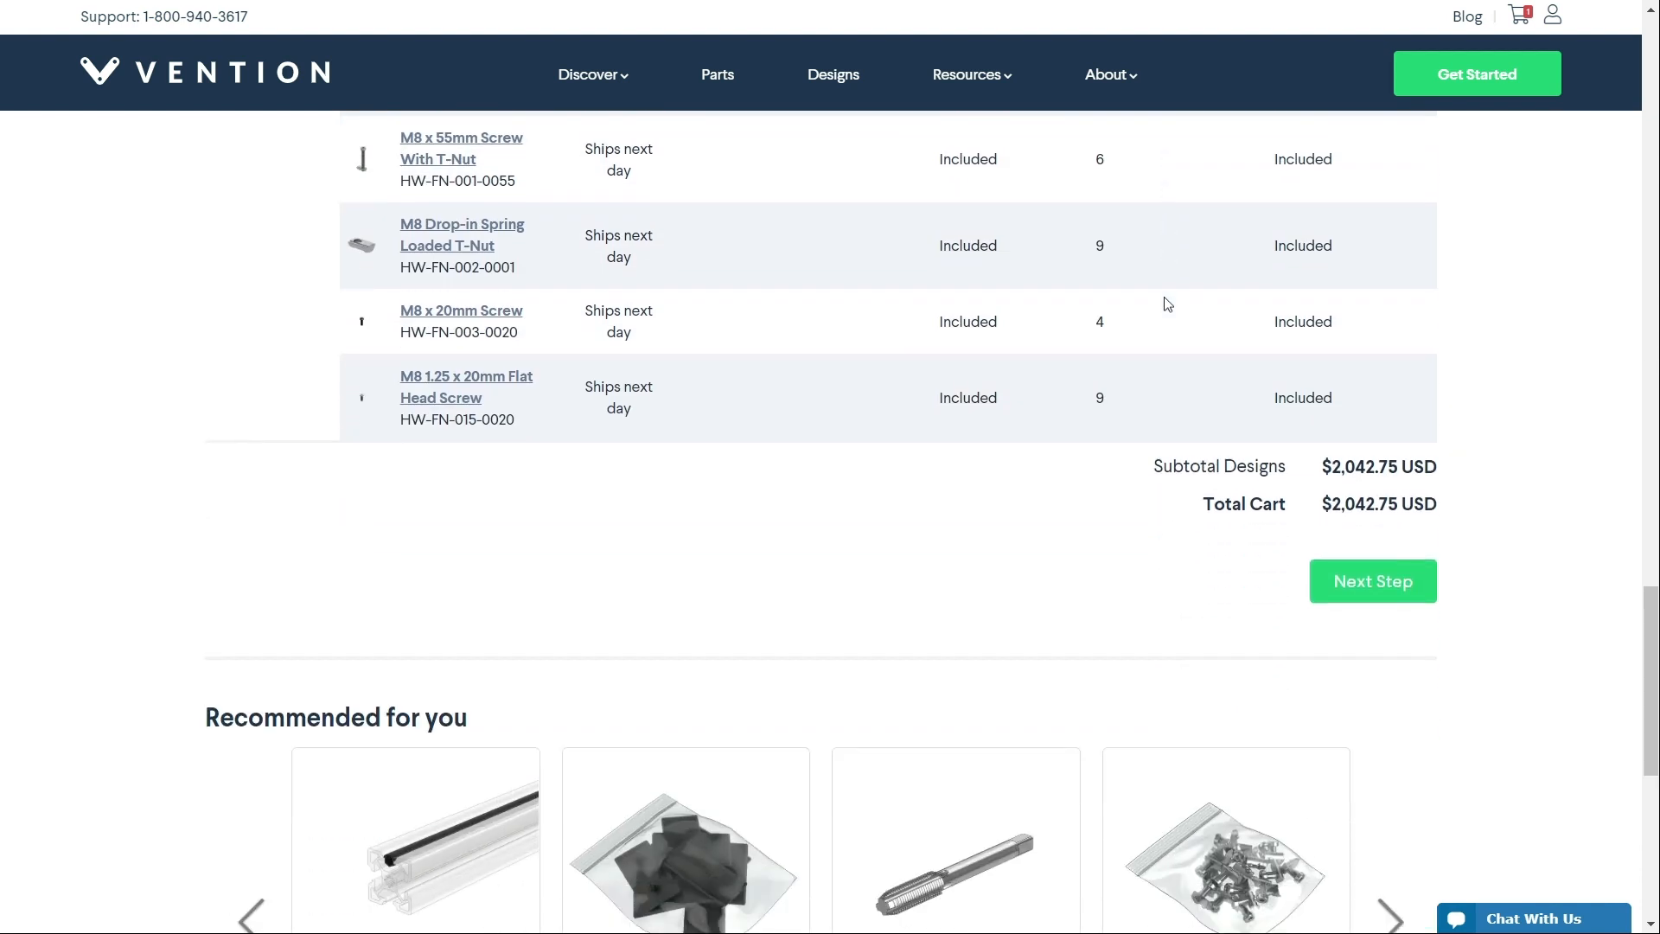